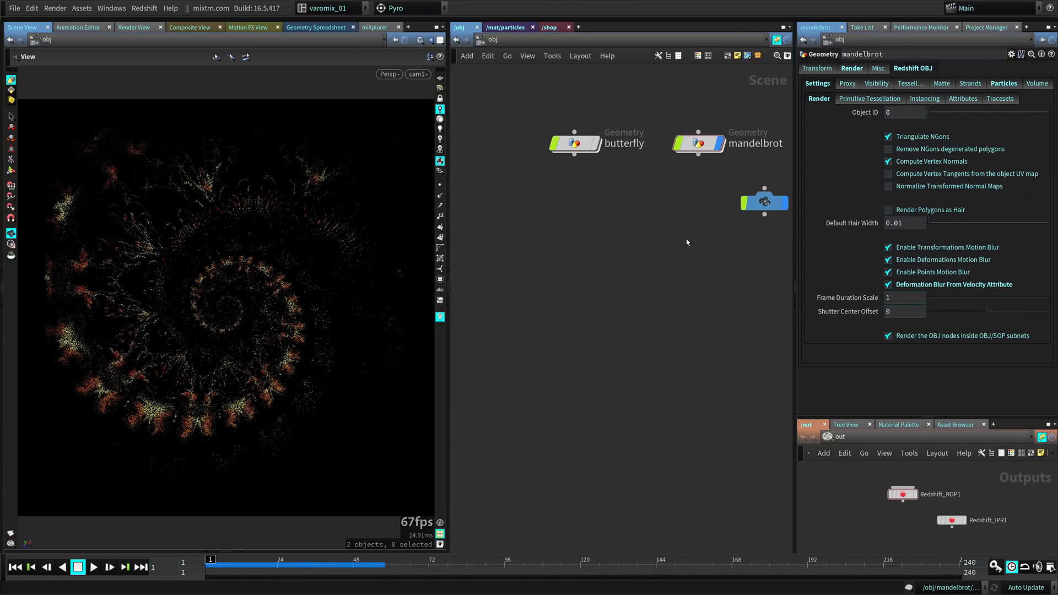
- Select the mandelbrot object and view the /mat/particles material network
click(575, 143)
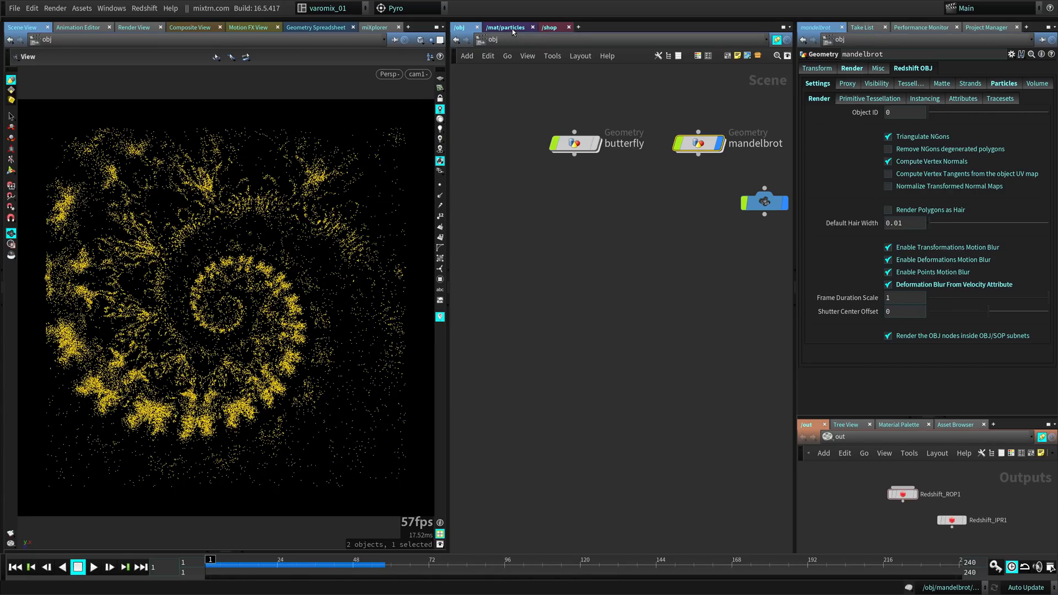
mouse_move(504, 27)
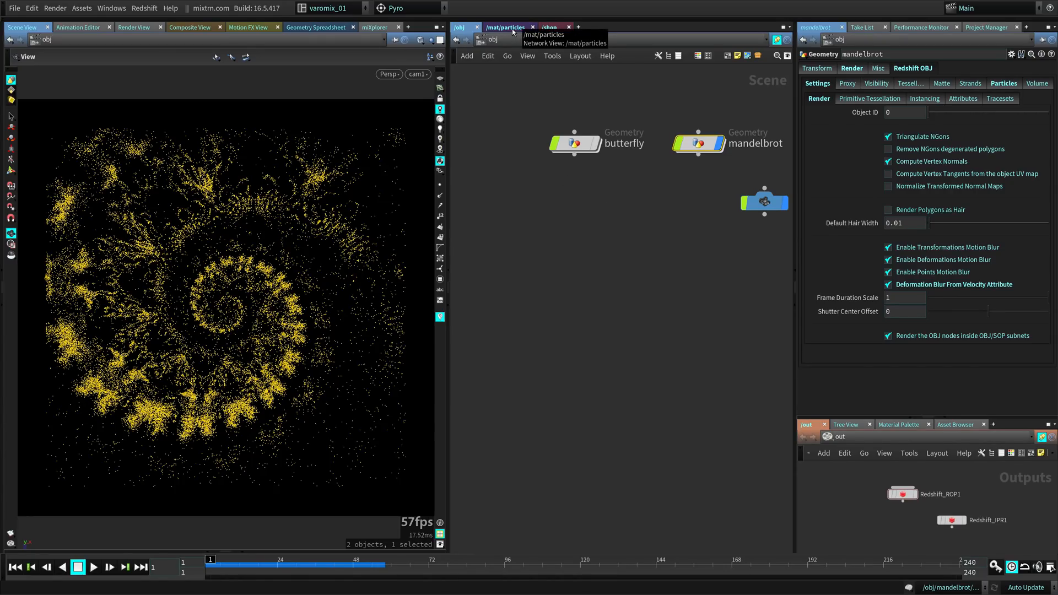
click(505, 27)
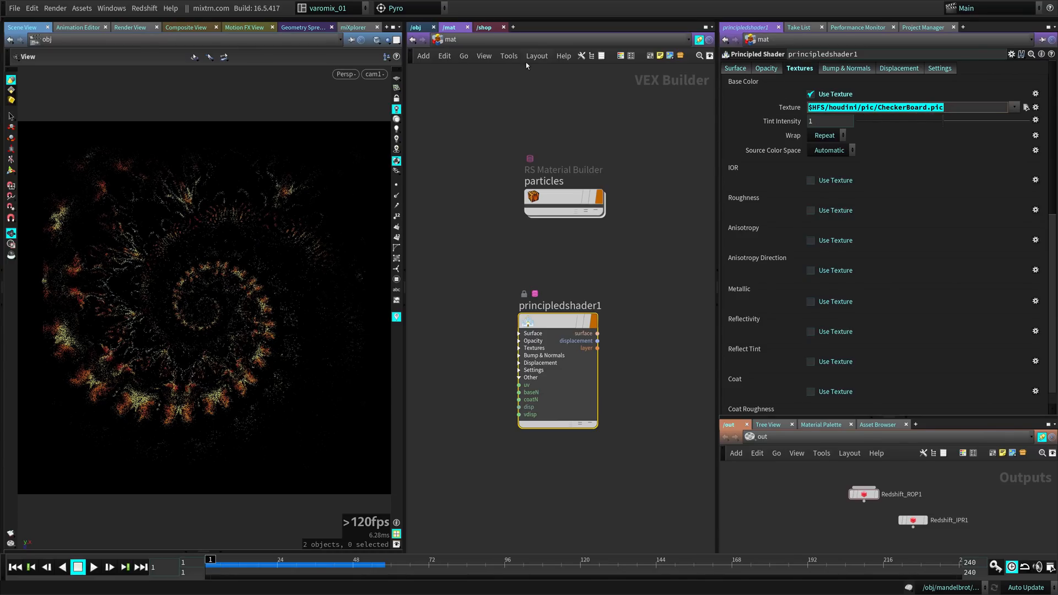
- Create a grid1 geometry object in /obj and assign it /mat/principledshader1
click(416, 27)
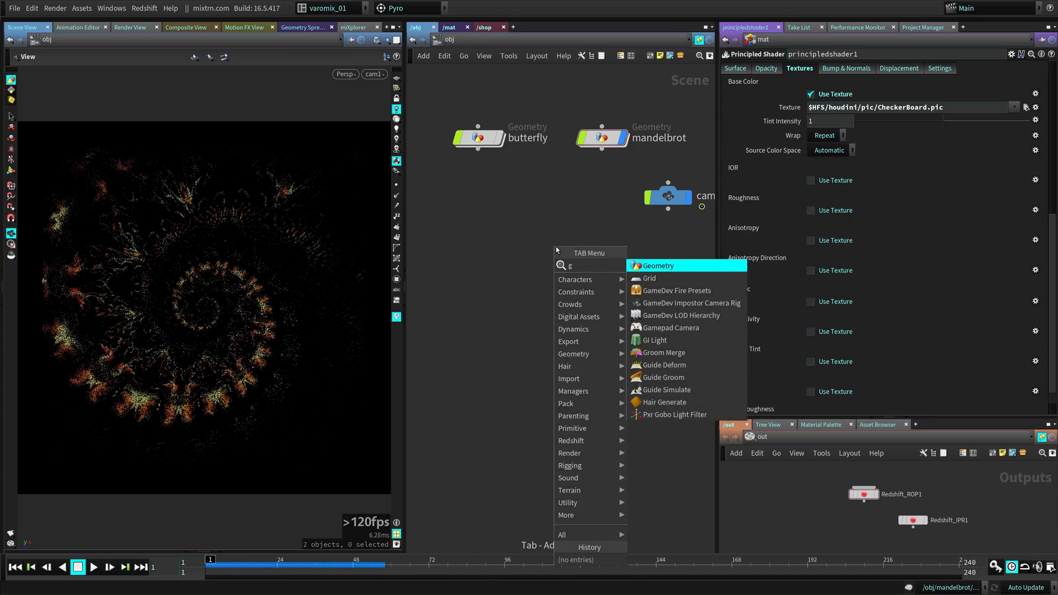
click(649, 277)
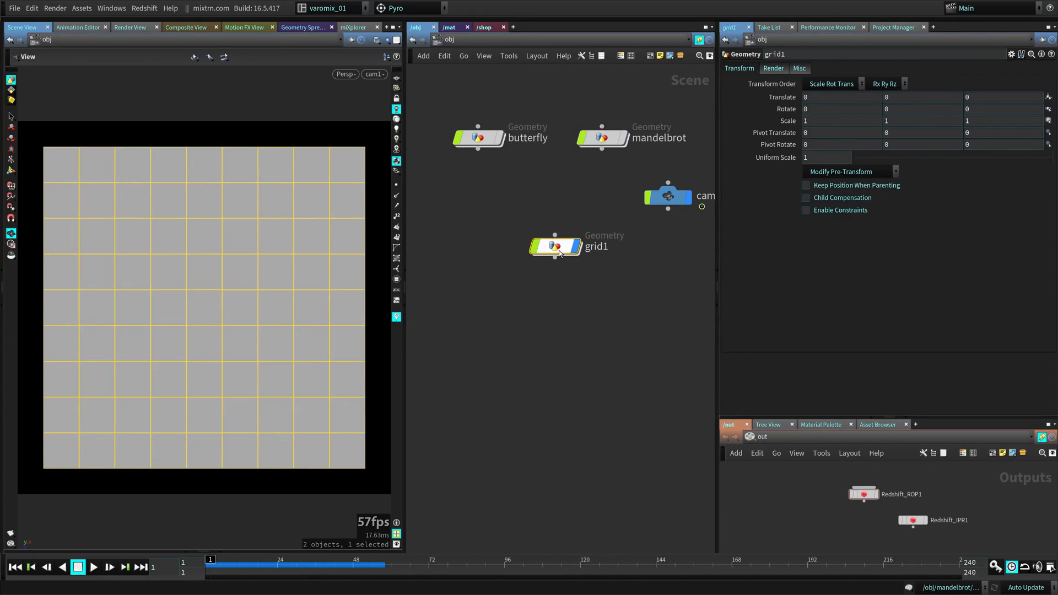
click(773, 68)
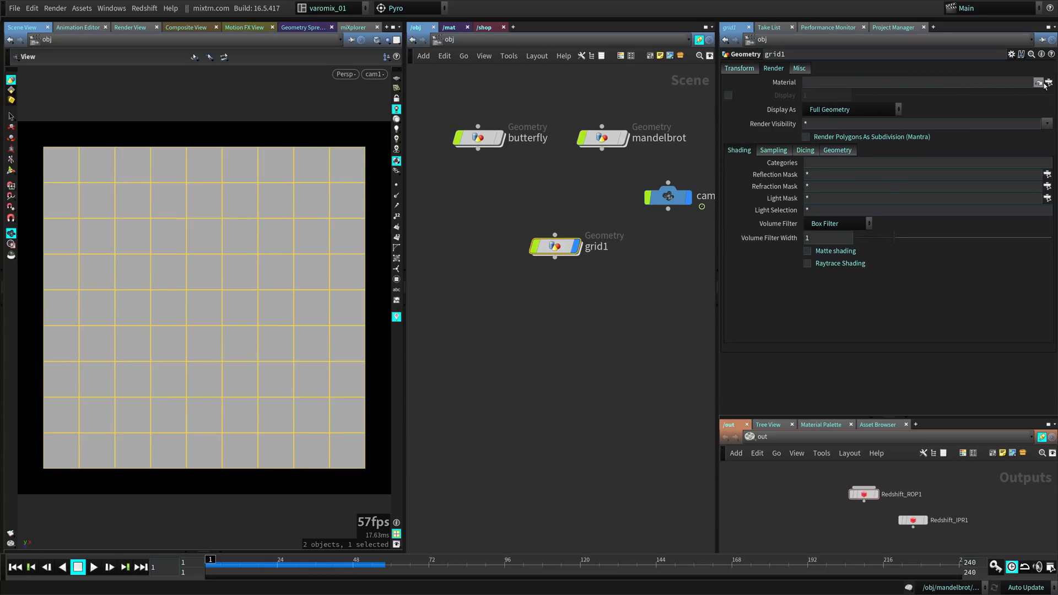
click(1039, 82)
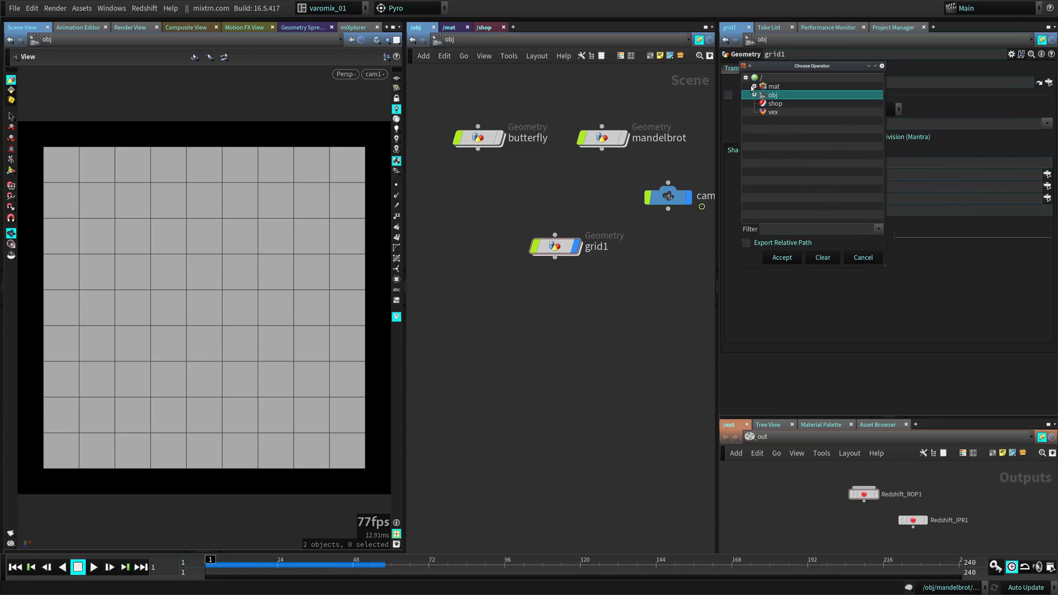
click(753, 86)
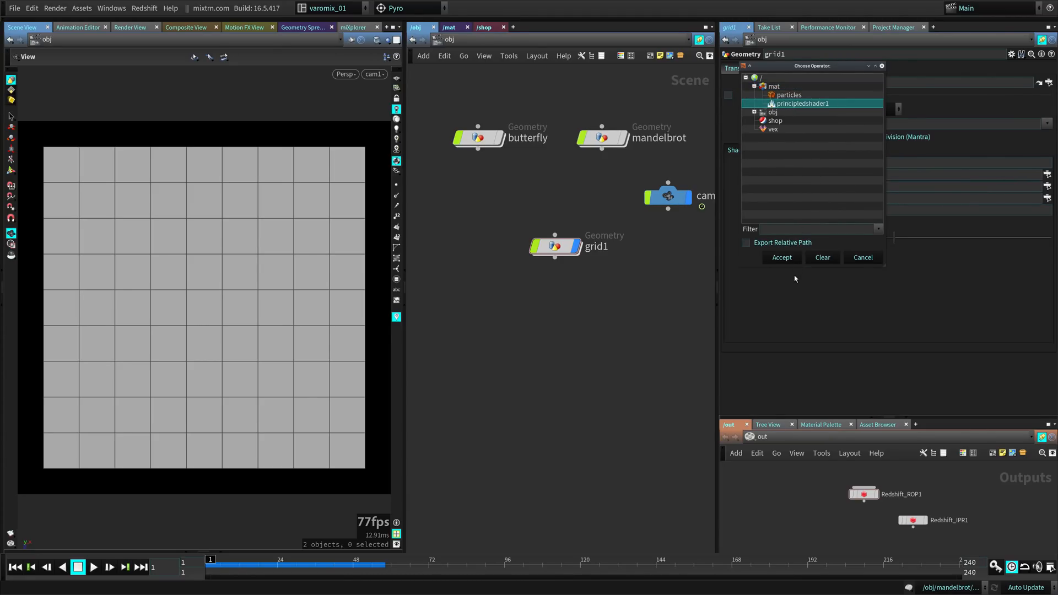
click(781, 257)
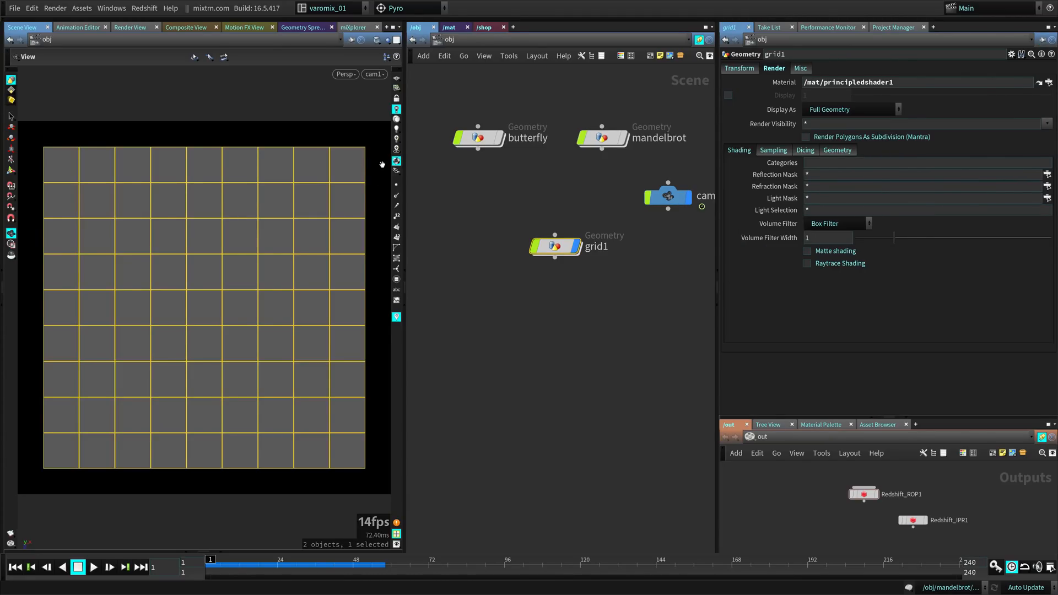
- Dive inside the grid1 object
double_click(555, 246)
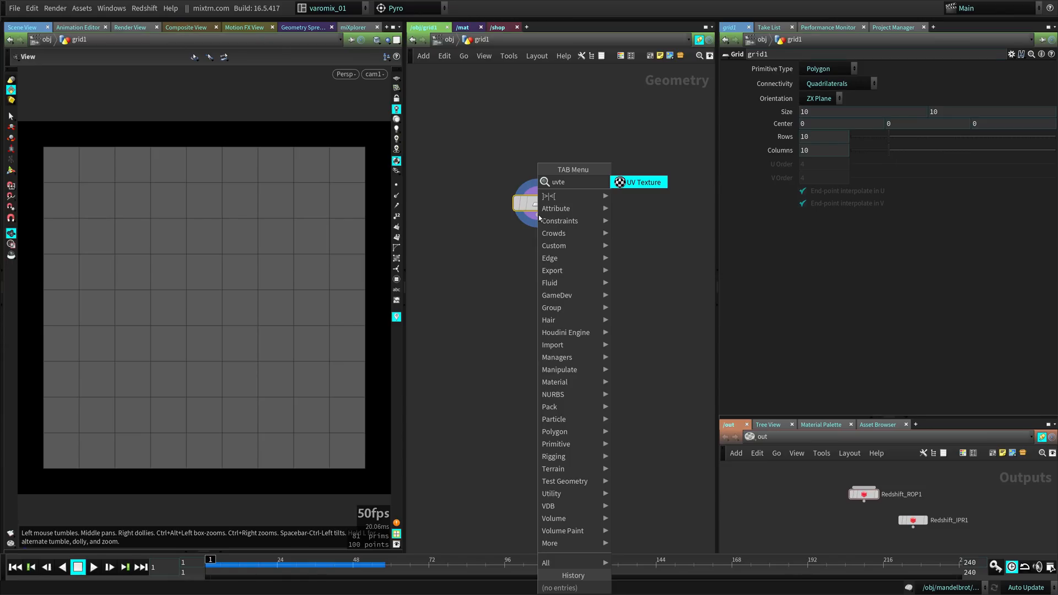
- Add a UV Texture node below grid1, then return to /obj
click(637, 181)
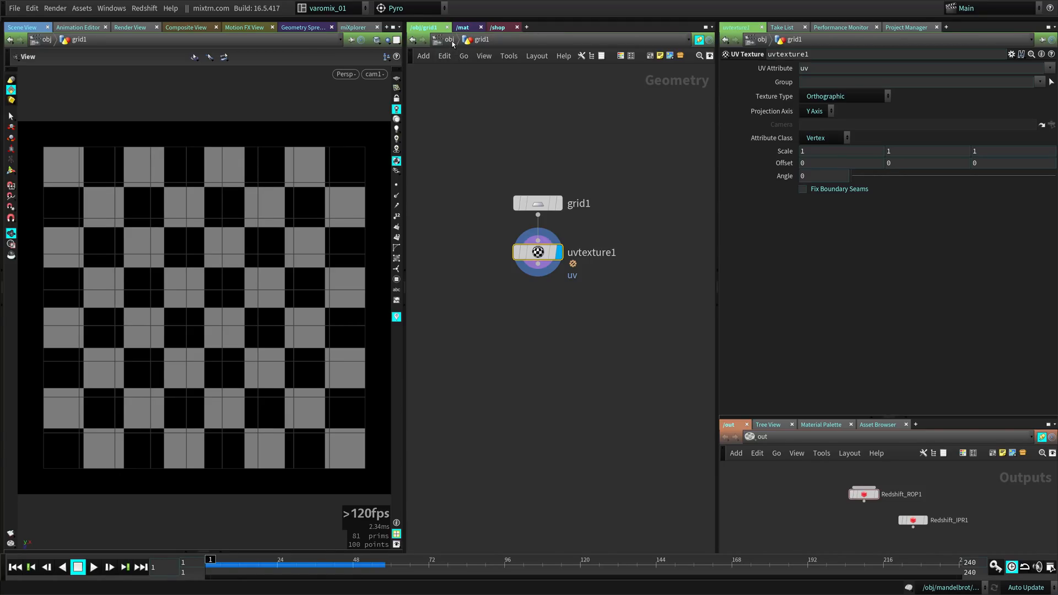
click(448, 39)
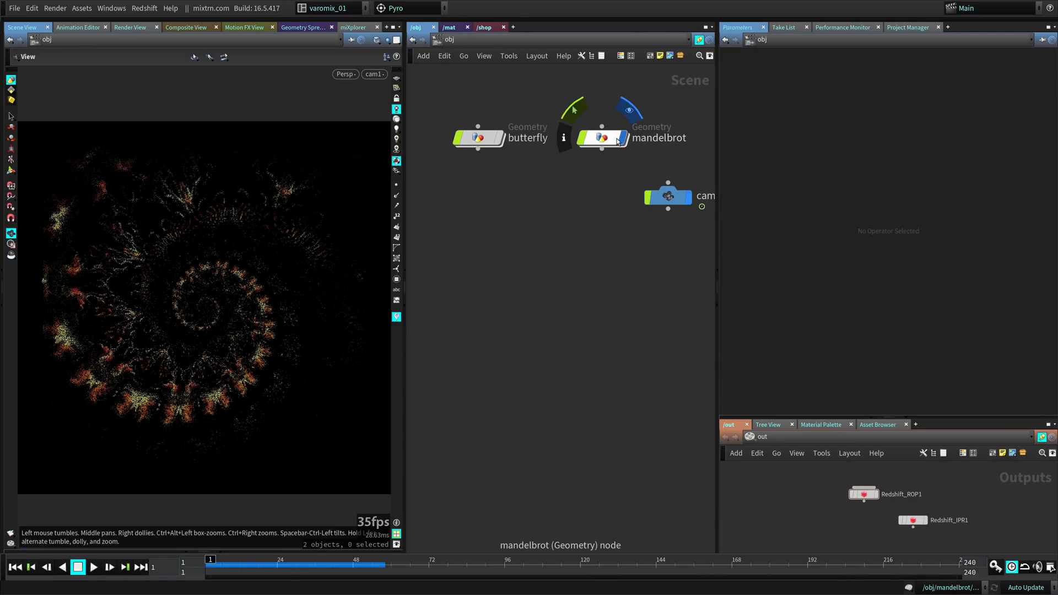
- Select the butterfly object to preview its particle burst at frame 13
click(600, 138)
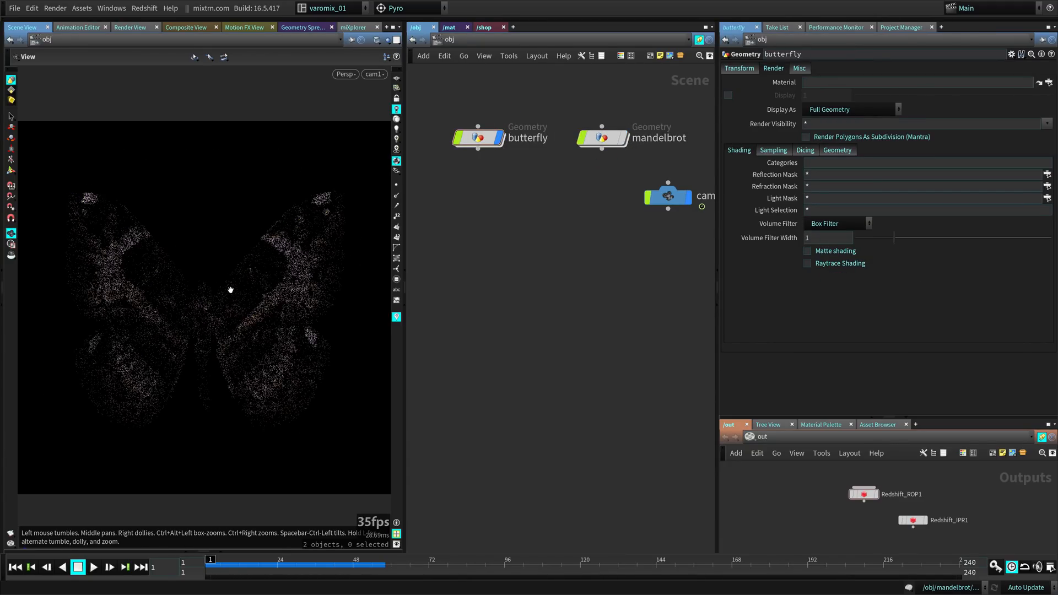
mouse_move(186, 419)
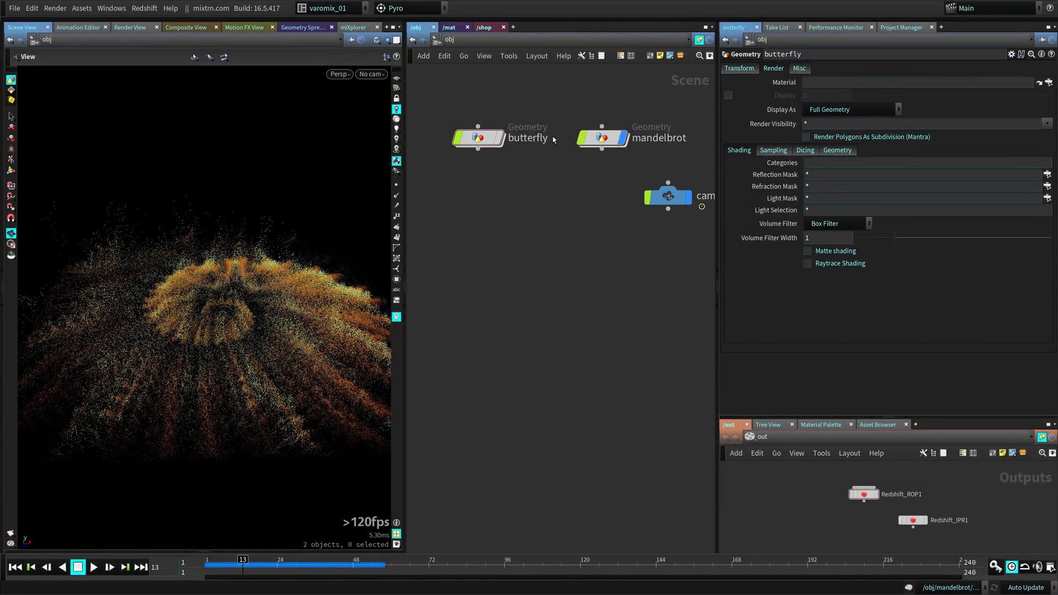
- Create a geometry object named effect and display its grid1 node inside
key(tab)
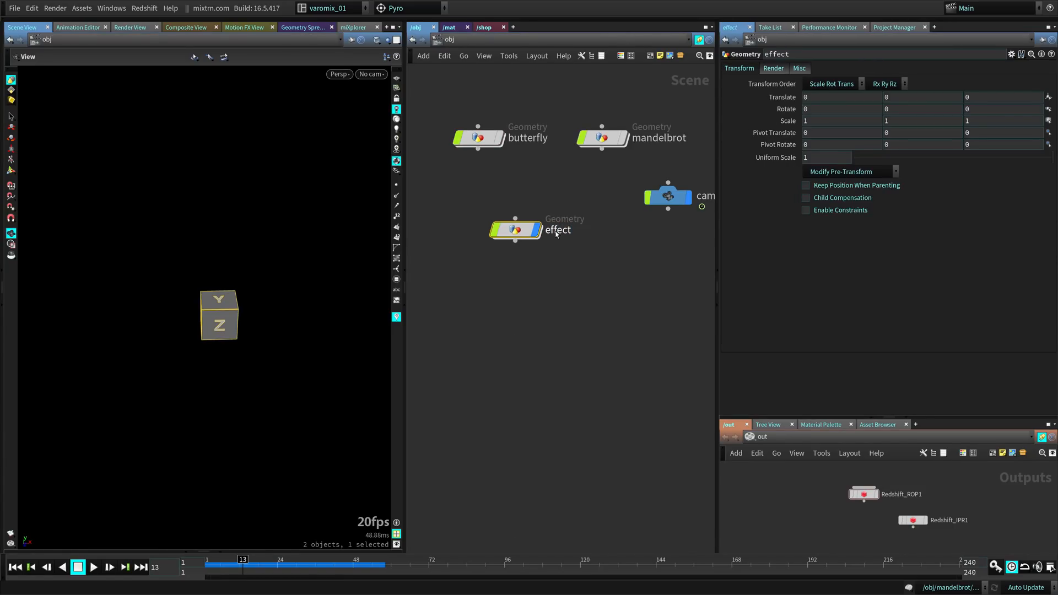
double_click(515, 229)
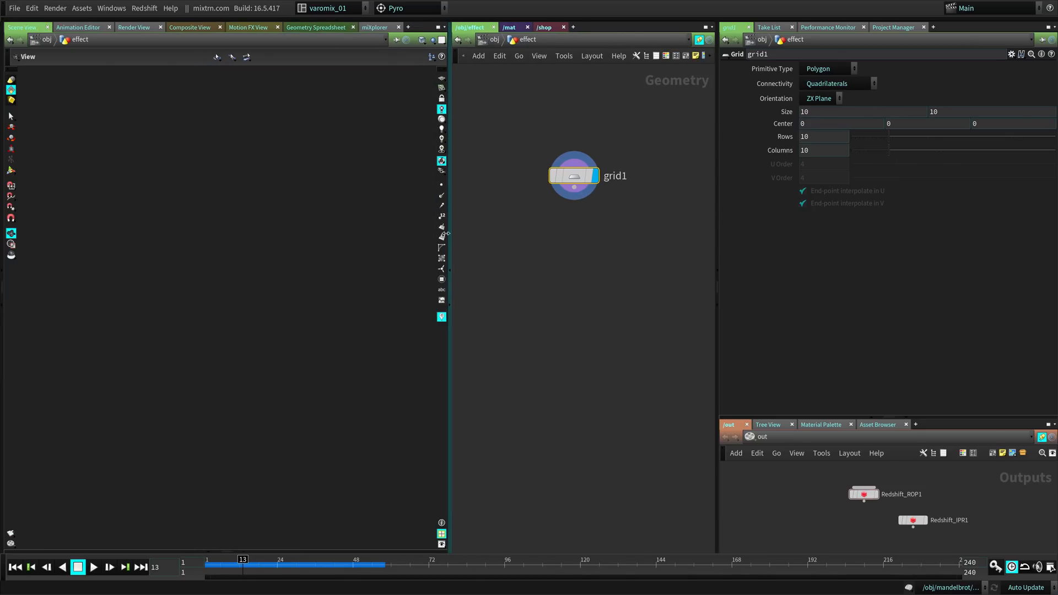
click(575, 176)
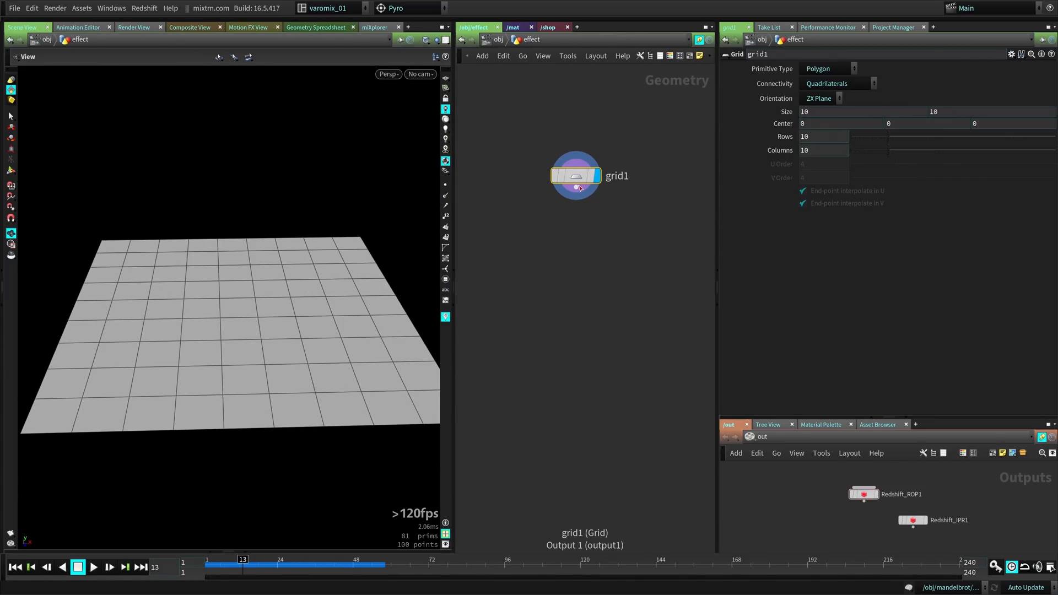
mouse_move(578, 189)
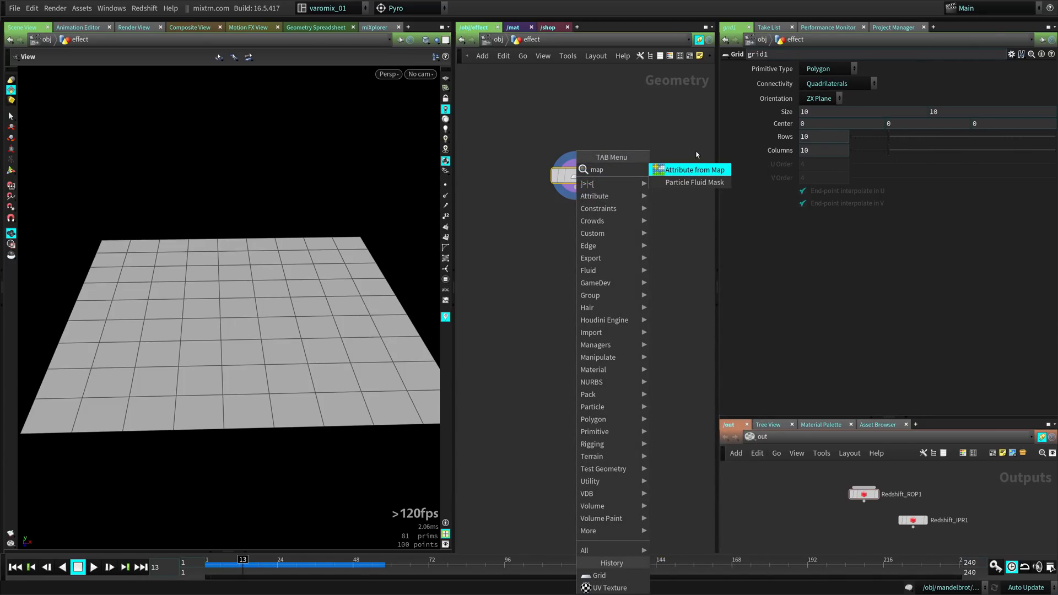
- Add an Attribute from Map node below grid1 and browse for its texture map
click(693, 169)
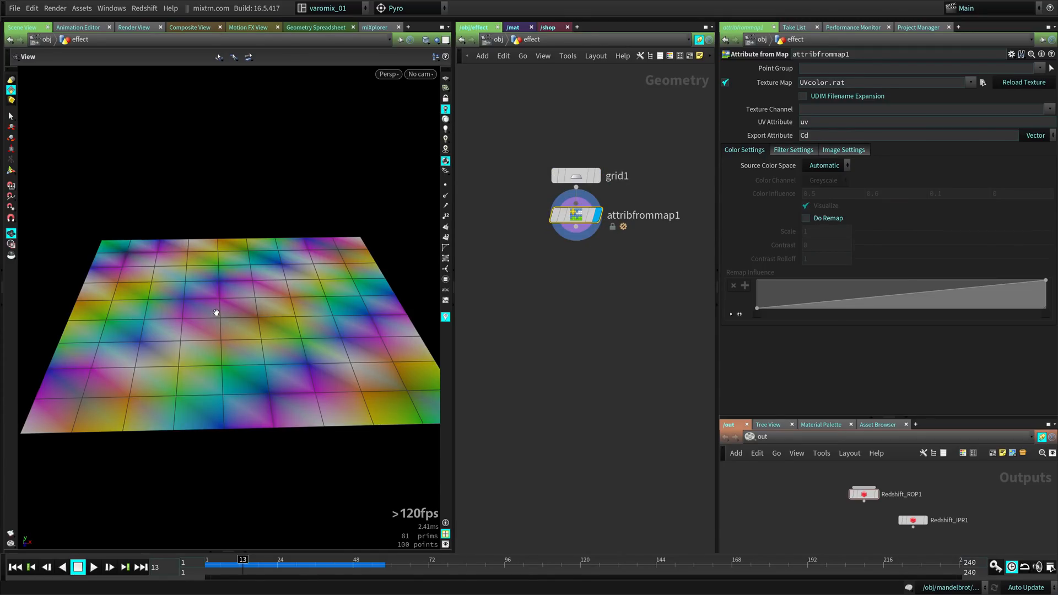
mouse_move(935, 65)
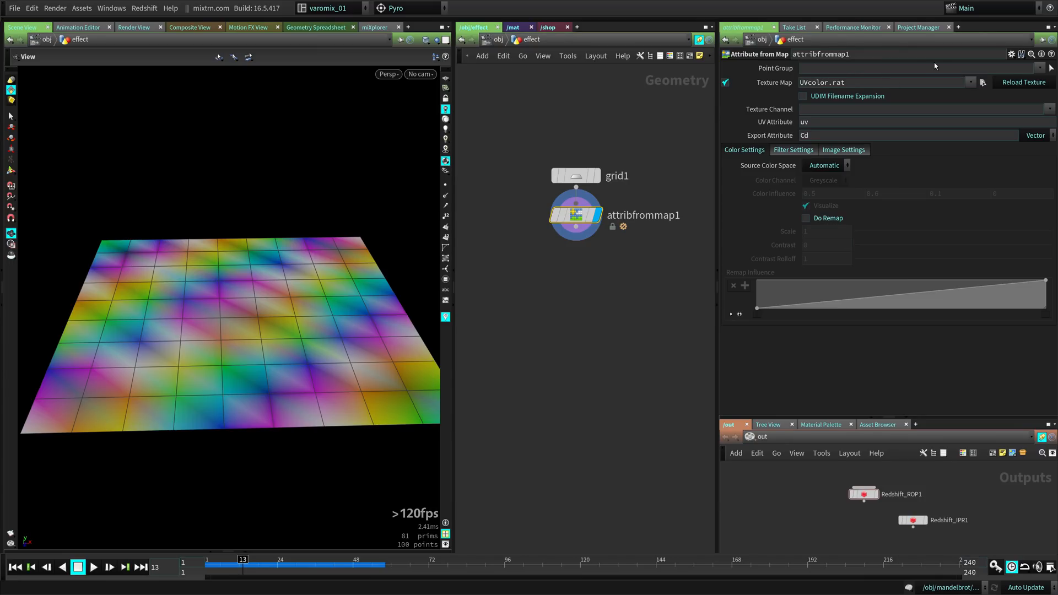
click(982, 82)
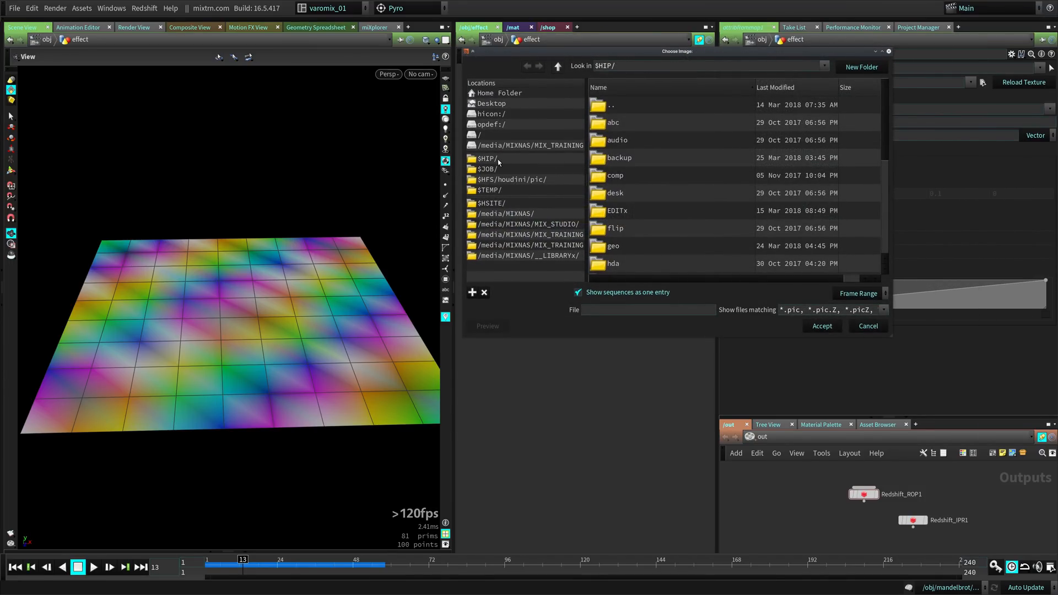
- Choose the frame.$F4.jpg sequence from $JOB/tex/gif/frames as the texture map
click(488, 168)
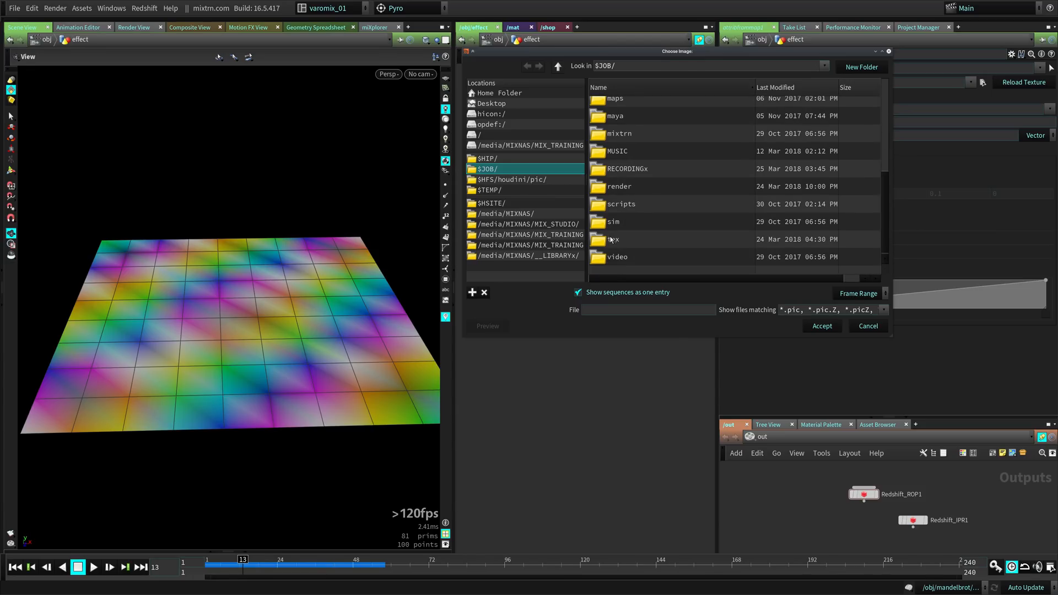
click(612, 239)
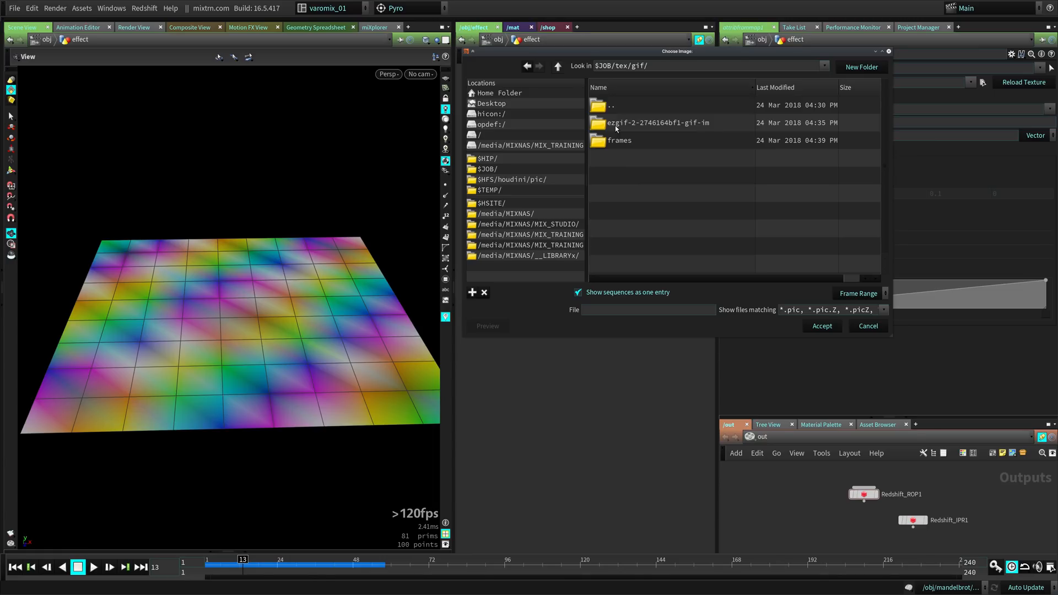
double_click(619, 139)
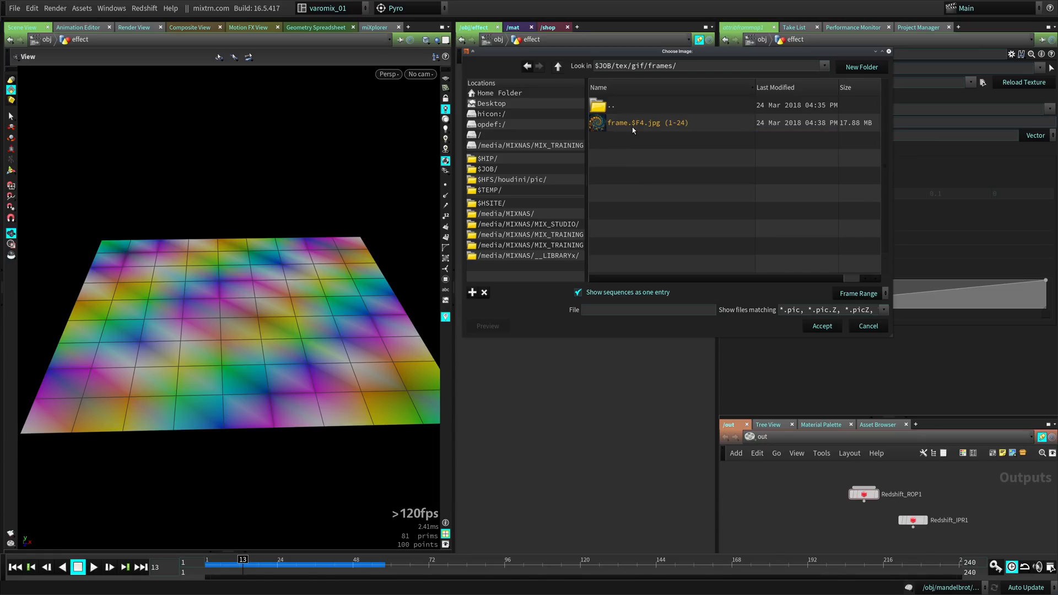
click(578, 292)
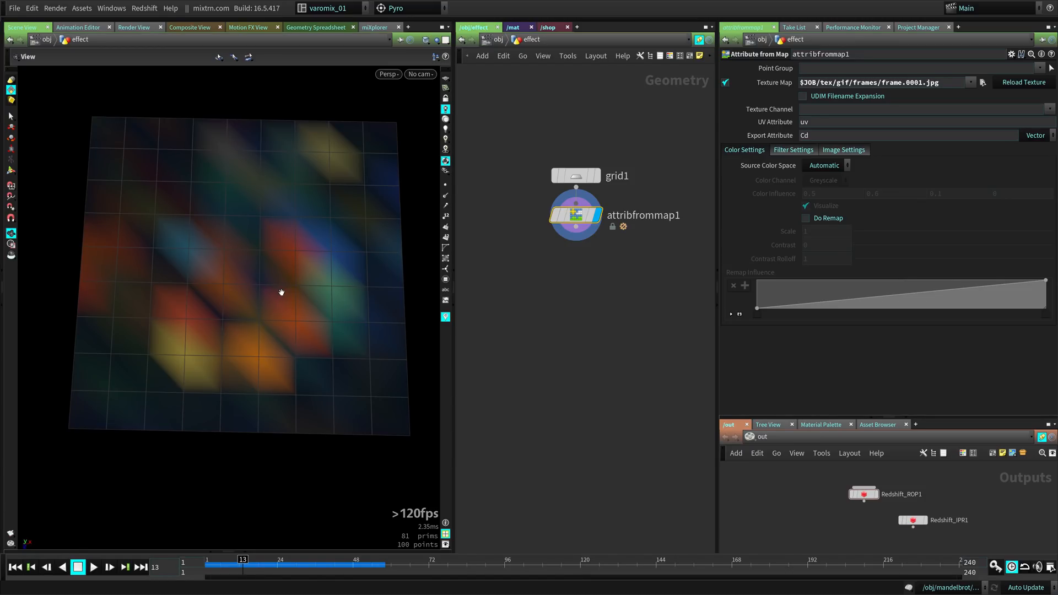
mouse_move(209, 346)
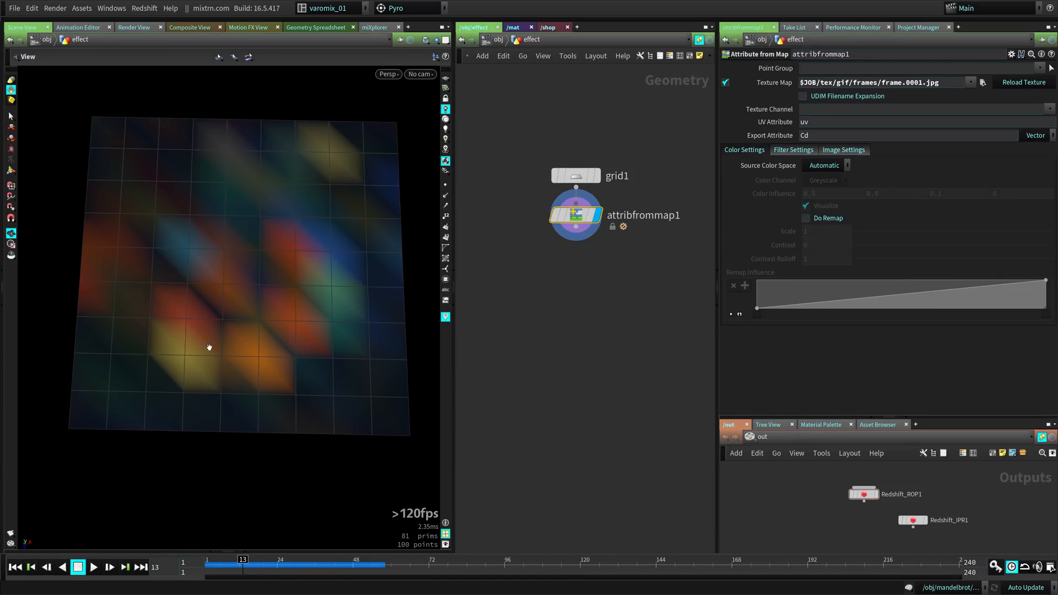
- Set grid1 Rows and Columns to 512 for a sharp fractal spiral
right_click(575, 215)
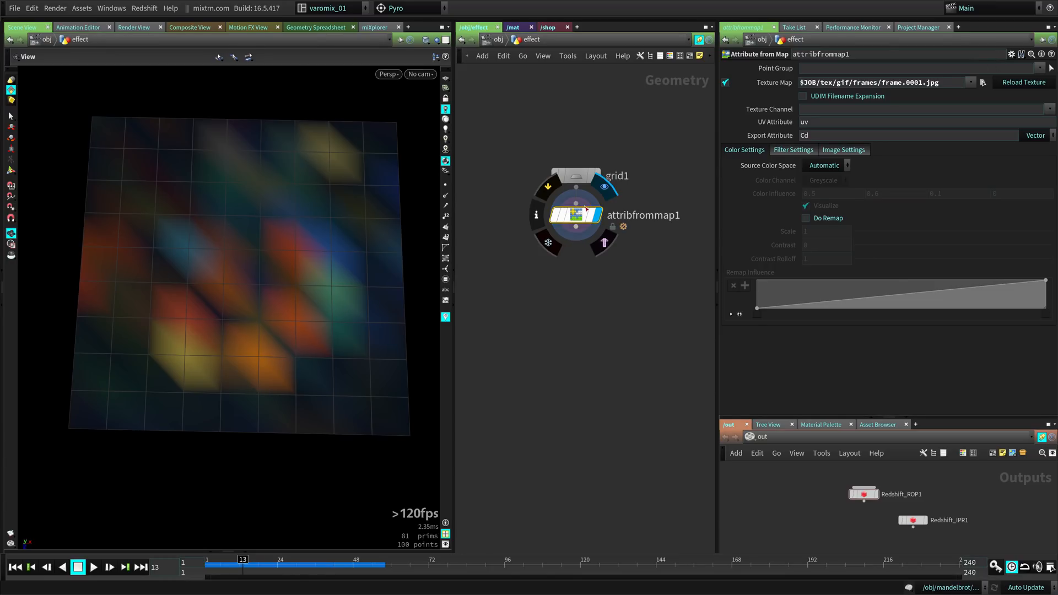
triple_click(871, 82)
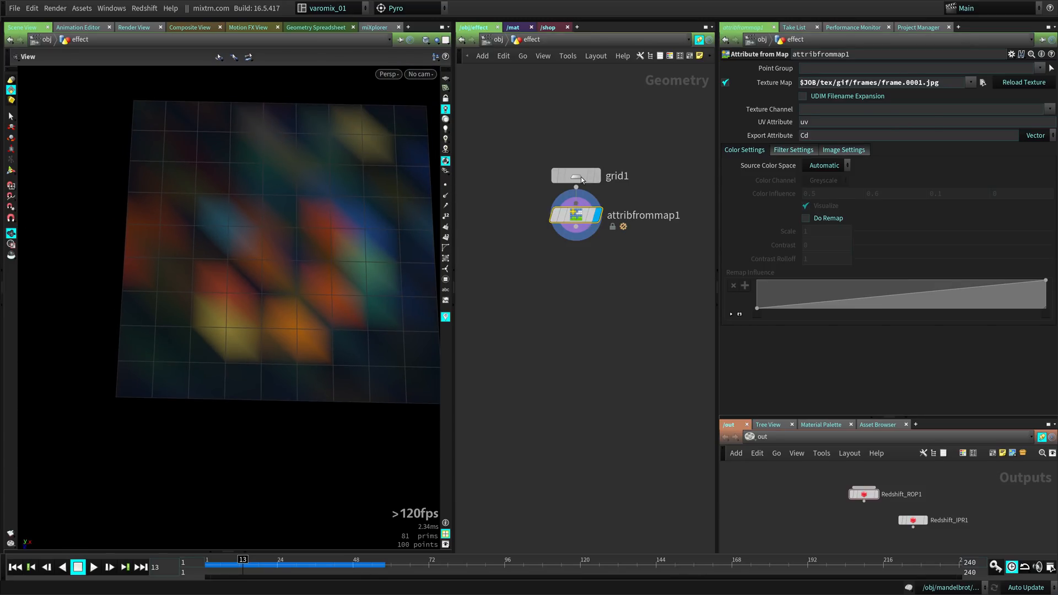
click(575, 176)
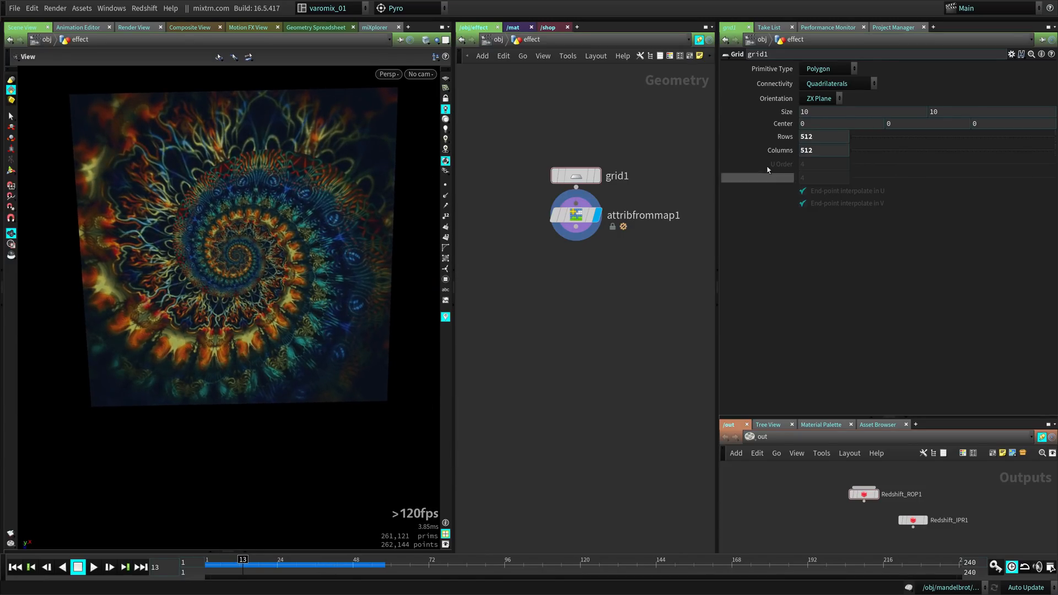
- Try 1024 grid divisions, revert to 512, and view attribfrommap1's settings
triple_click(823, 150)
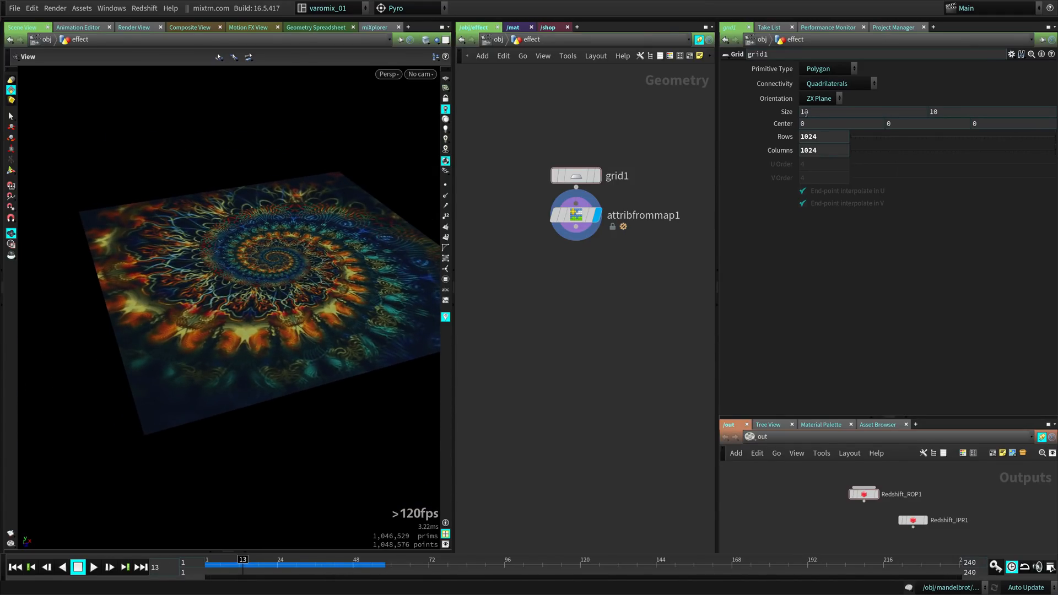
mouse_move(782, 123)
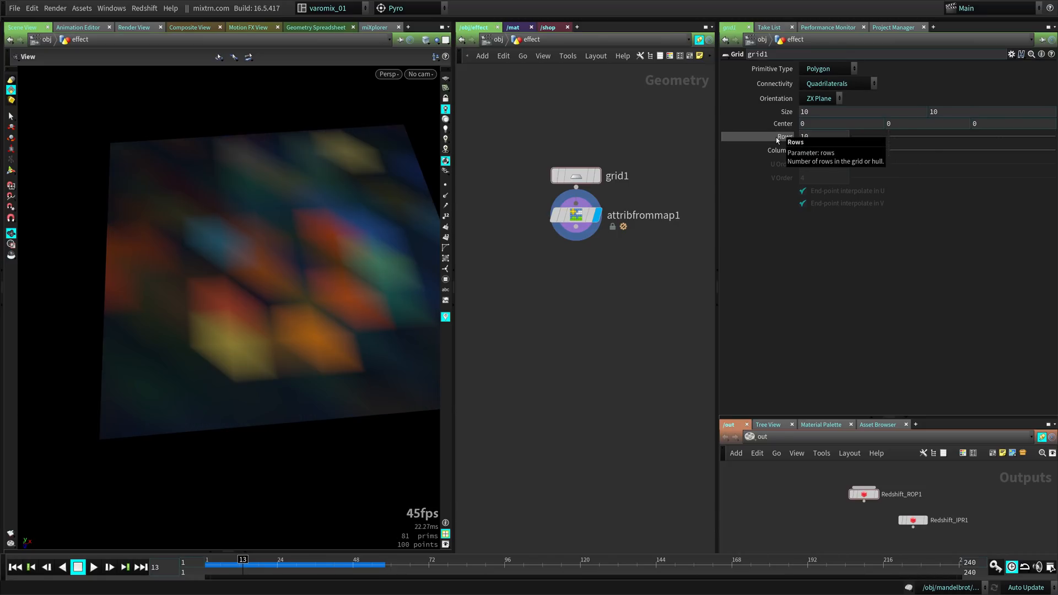
text(512)
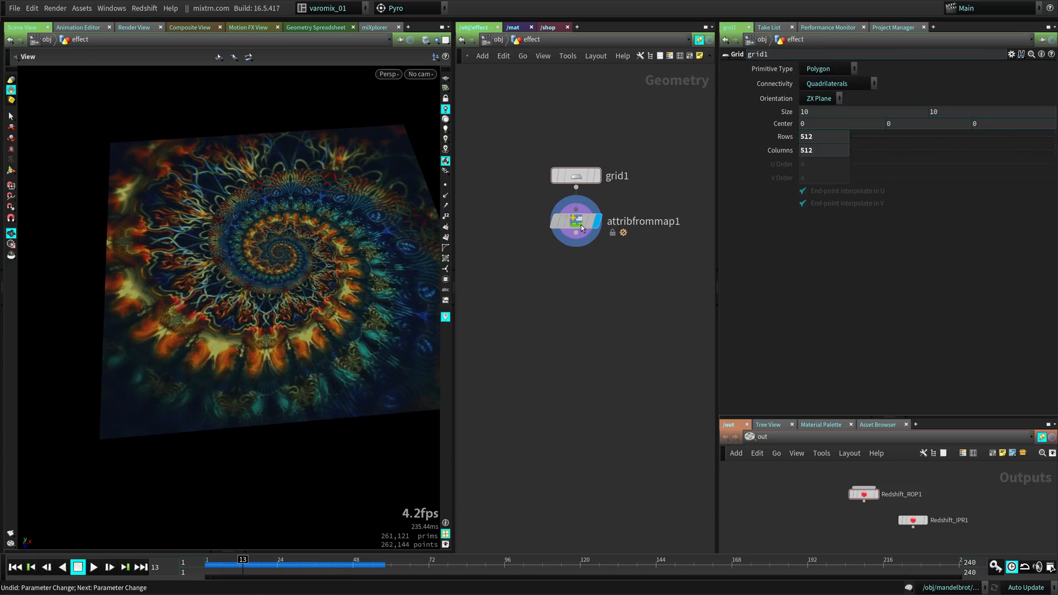
click(575, 221)
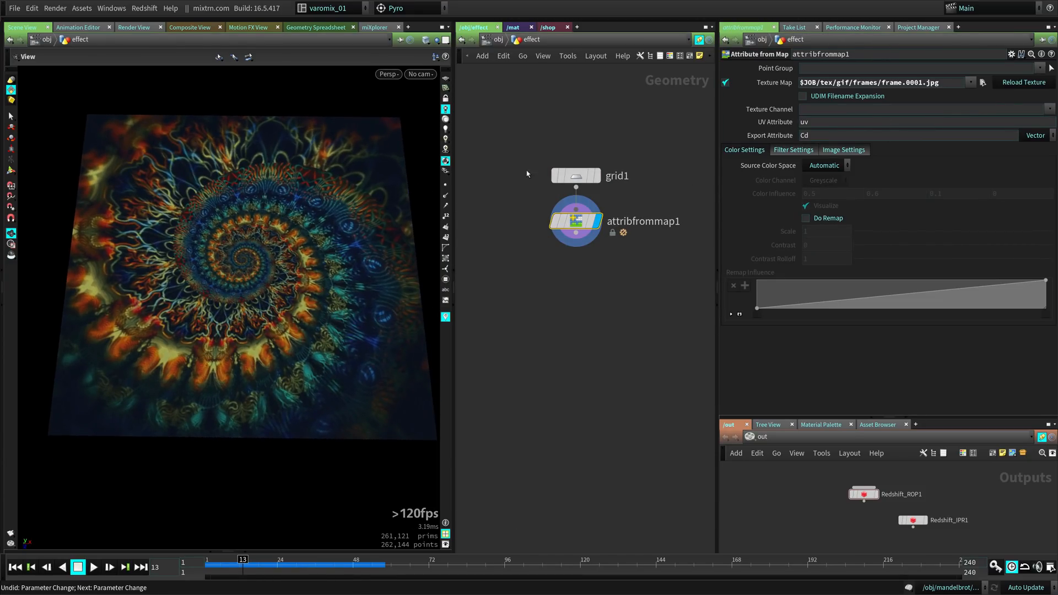
click(575, 115)
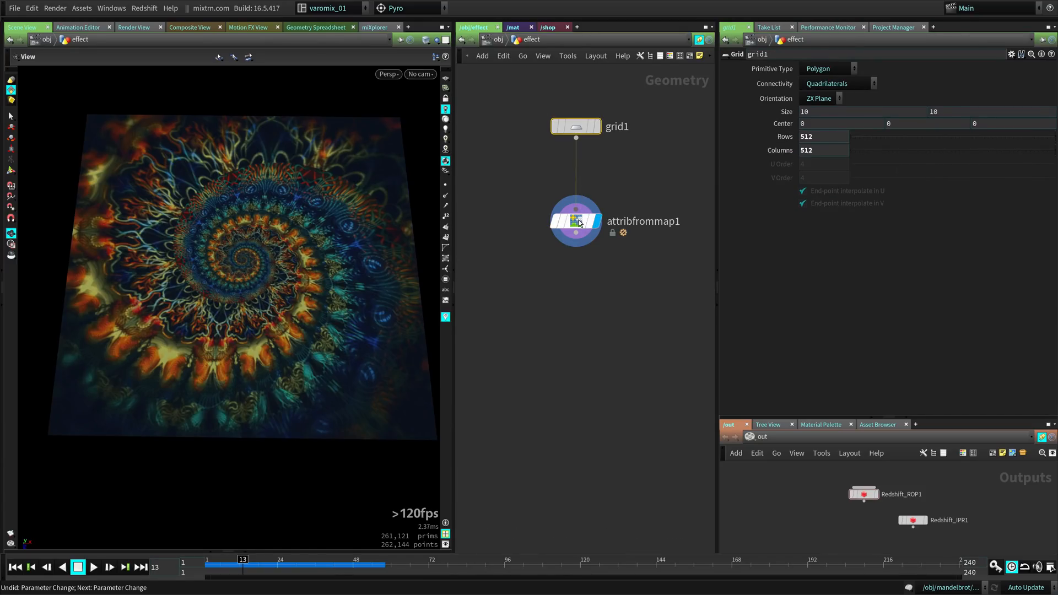
- Select attribfrommap1 and search 'ro' for the Rubber Toy test geometry
click(575, 220)
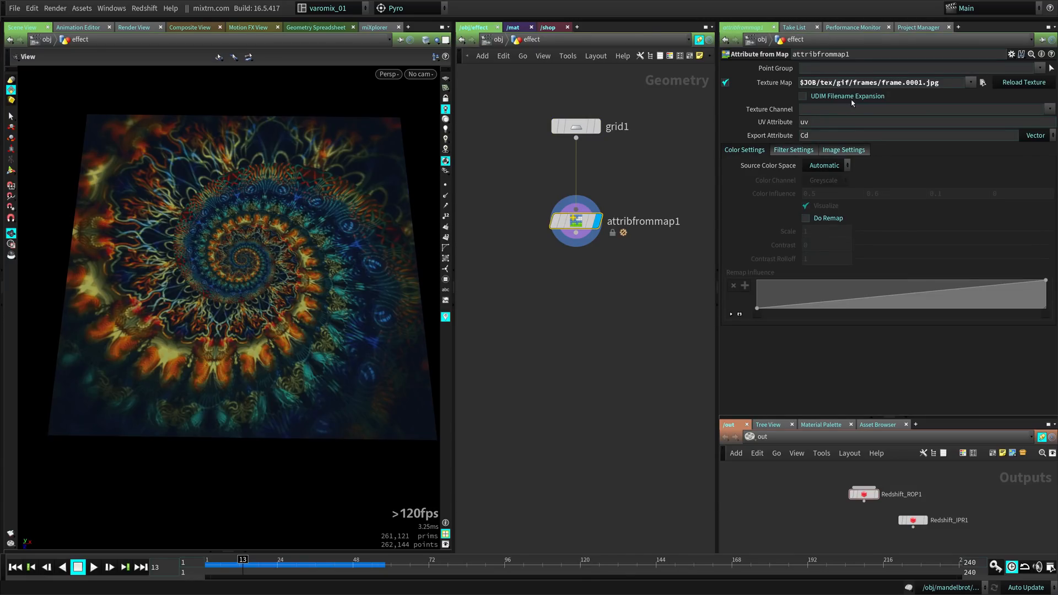
key(Tab)
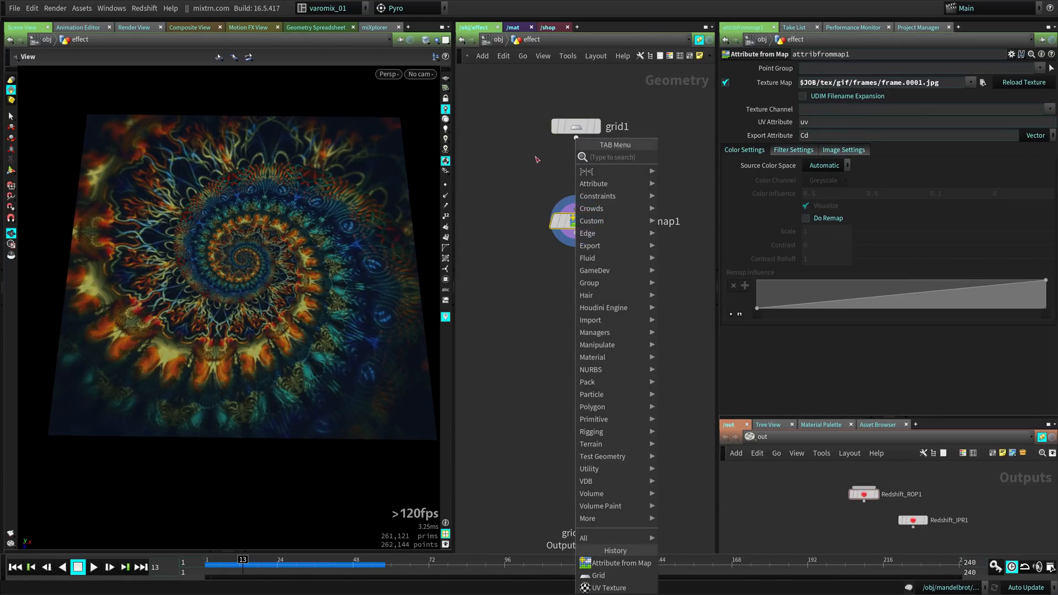
text(ro)
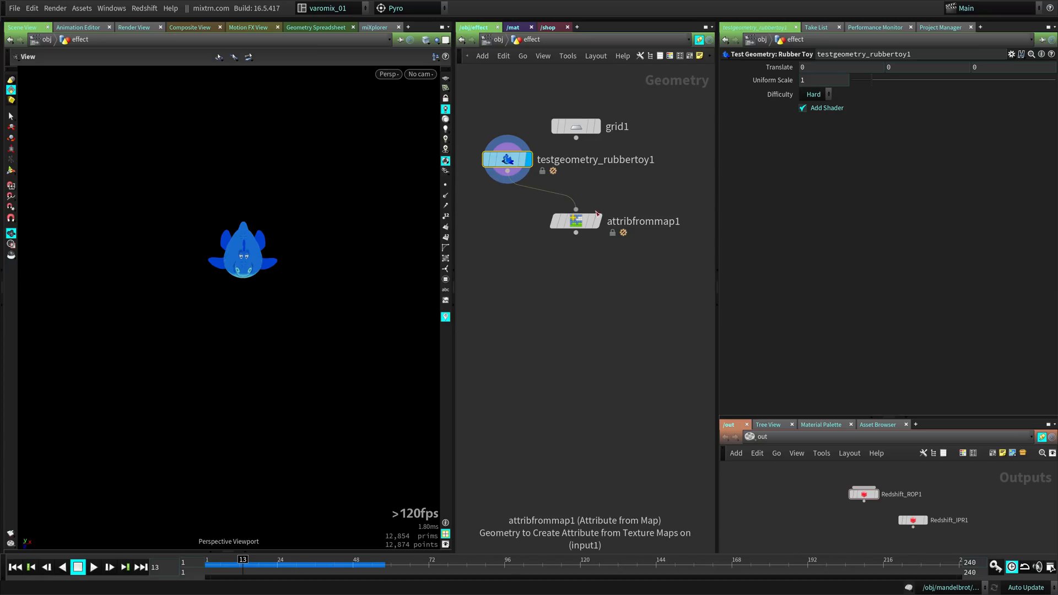
- Display attribfrommap1 to show the colour-mapped rubber toy, then select the rubber toy node
click(575, 223)
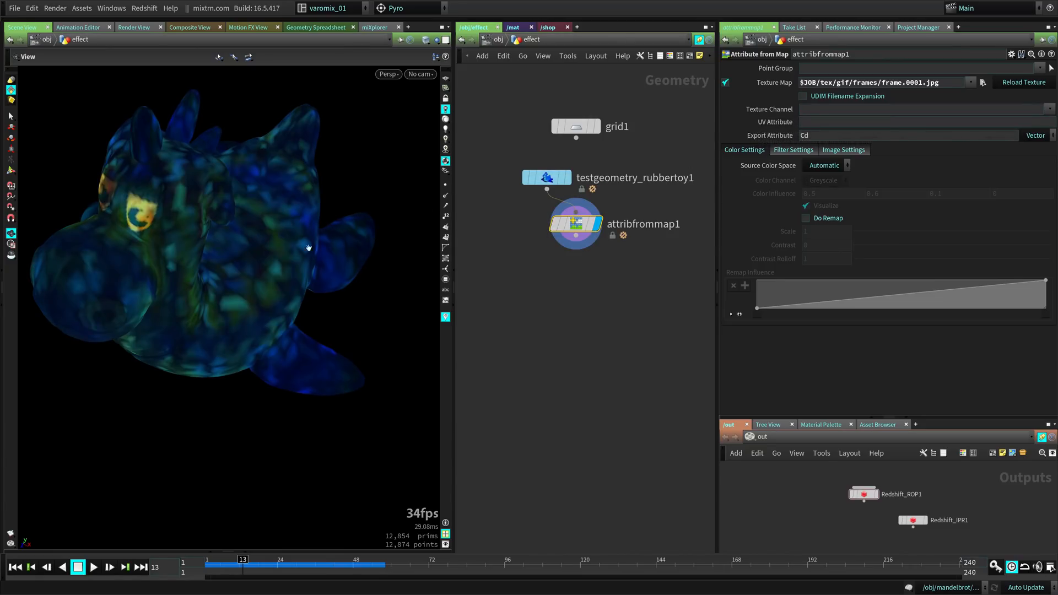
click(546, 176)
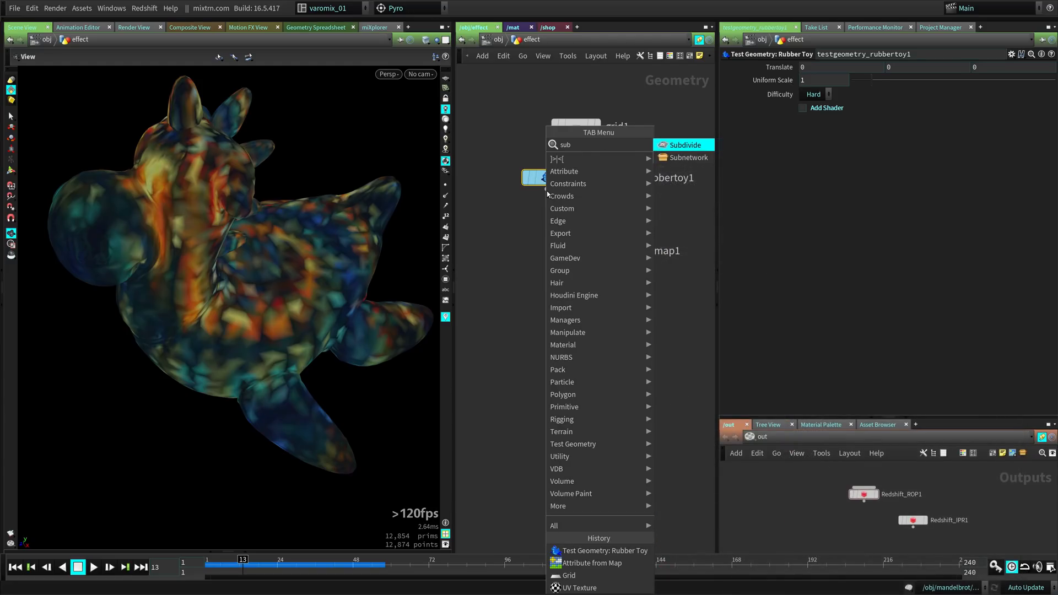
- Add a depth-2 Subdivide after the rubber toy and set the map's UV Attribute to uv
click(683, 145)
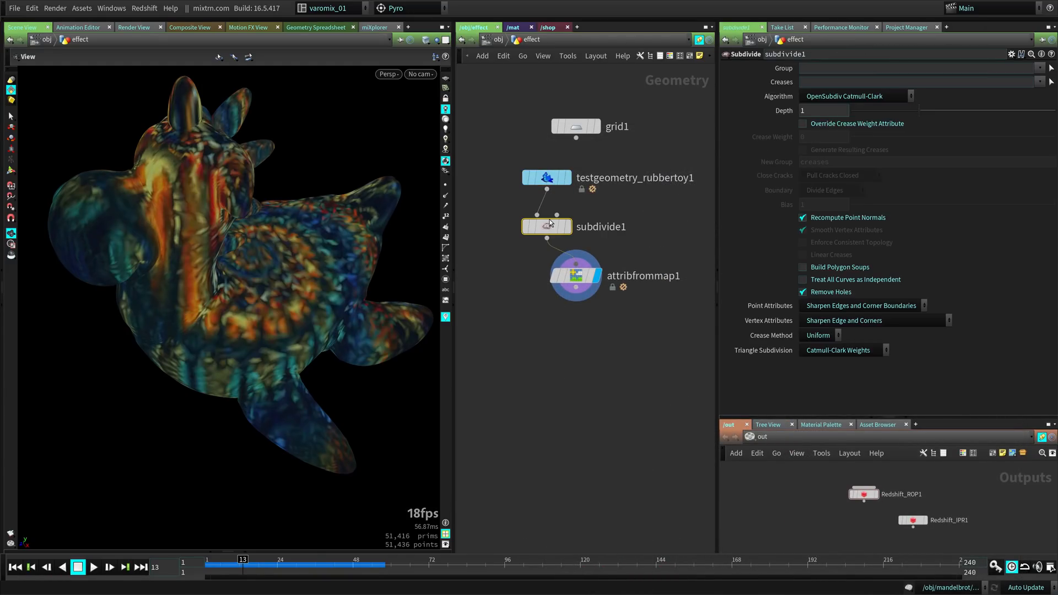
triple_click(817, 110)
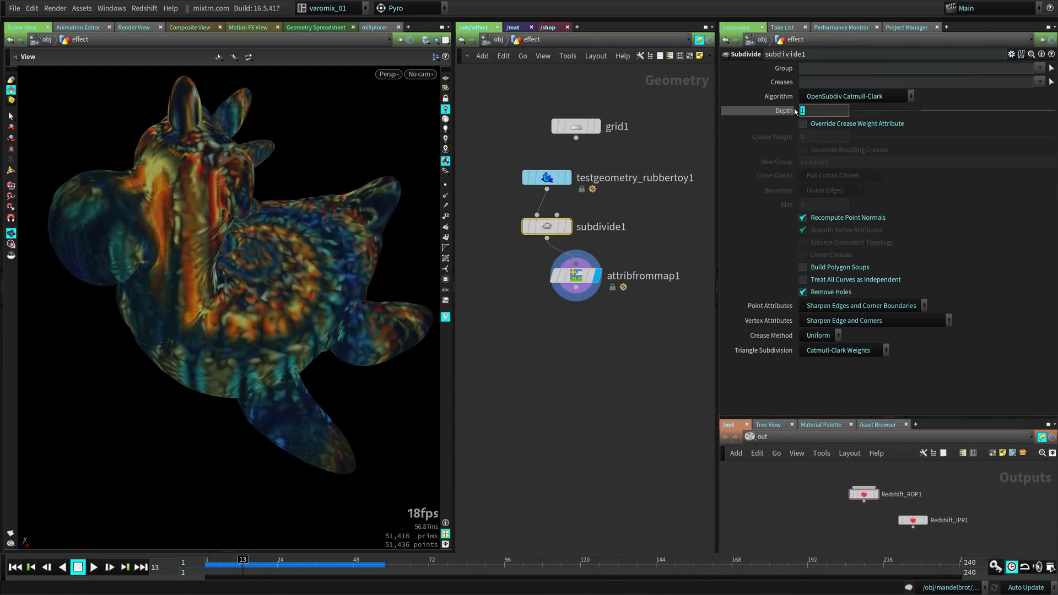
text(2)
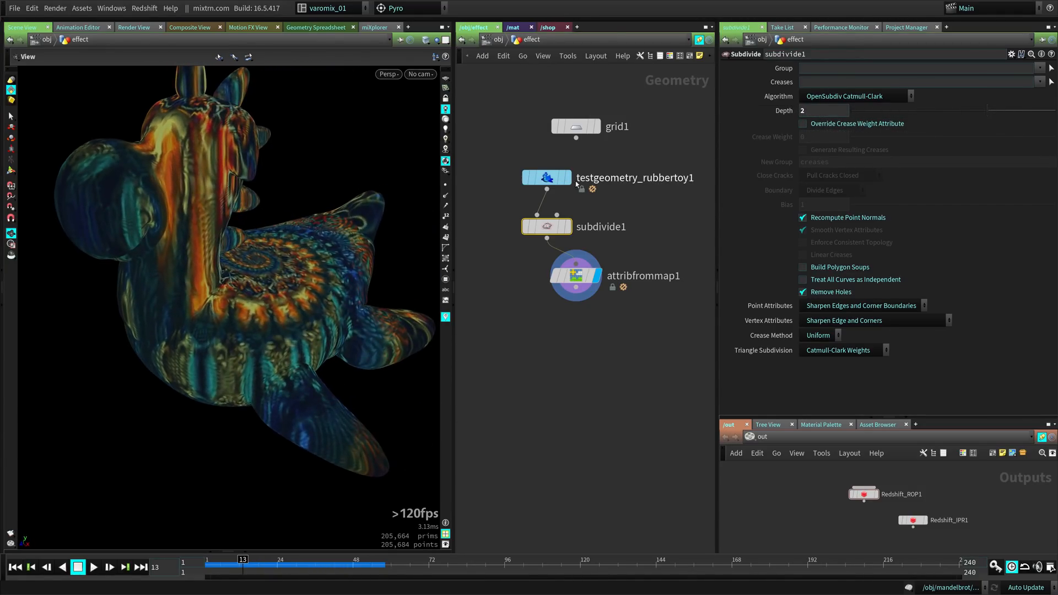
click(575, 275)
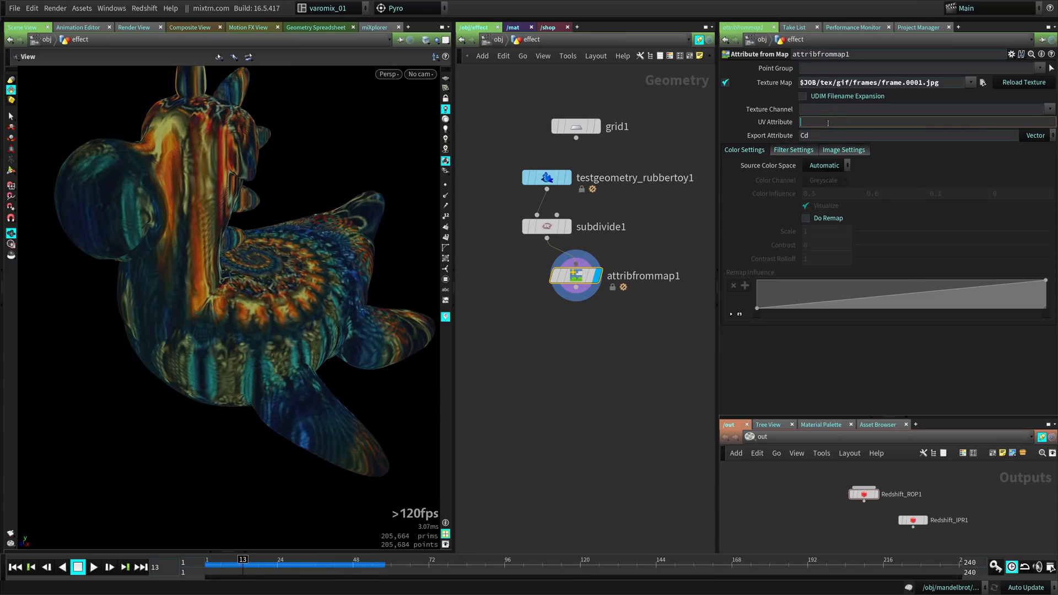
text(uv)
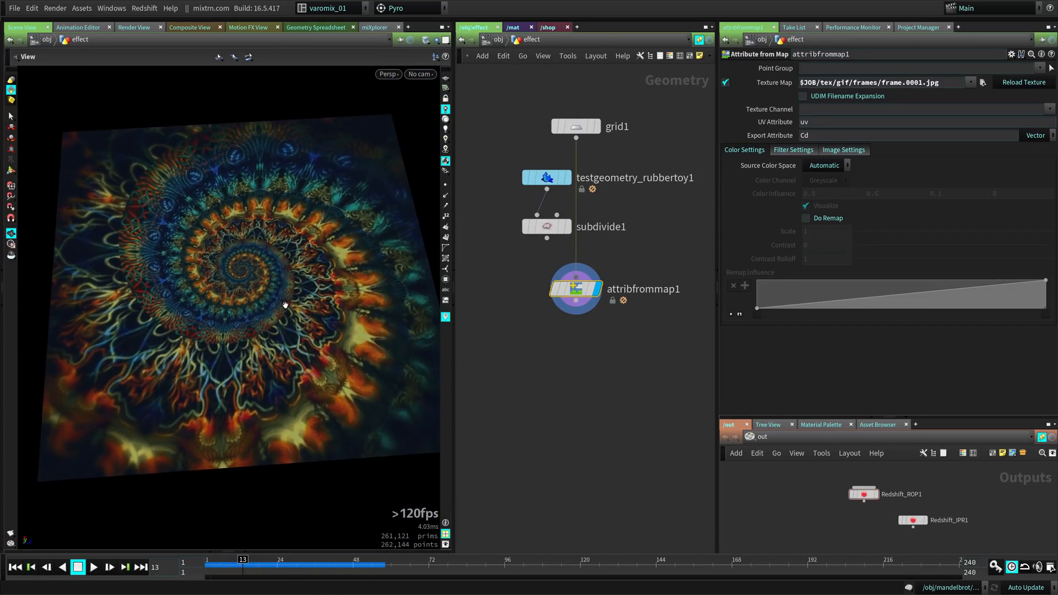
- Delete testgeometry_rubbertoy1 and subdivide1
key(Delete)
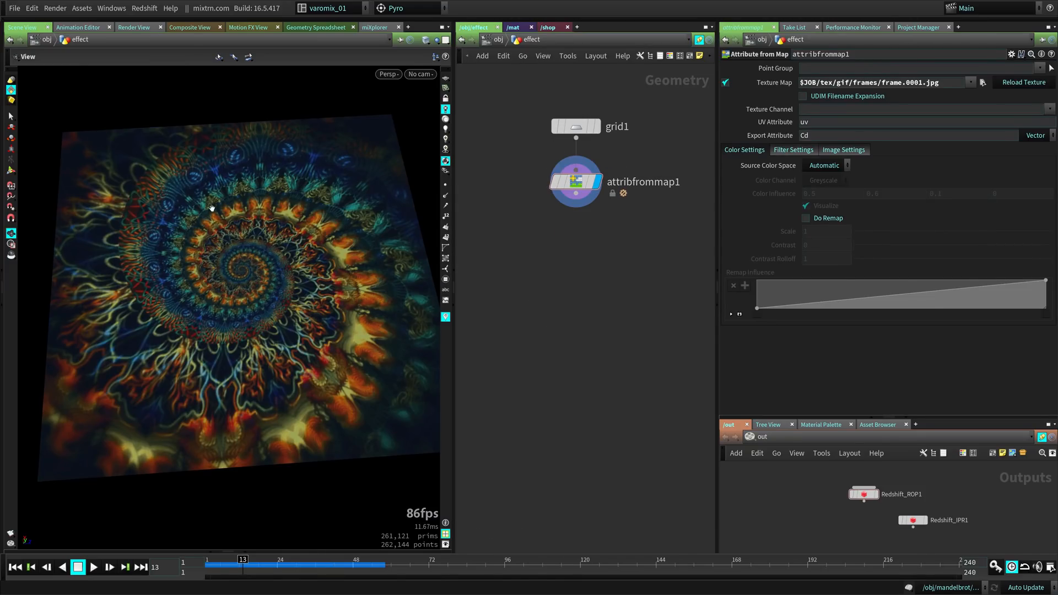
mouse_move(262, 283)
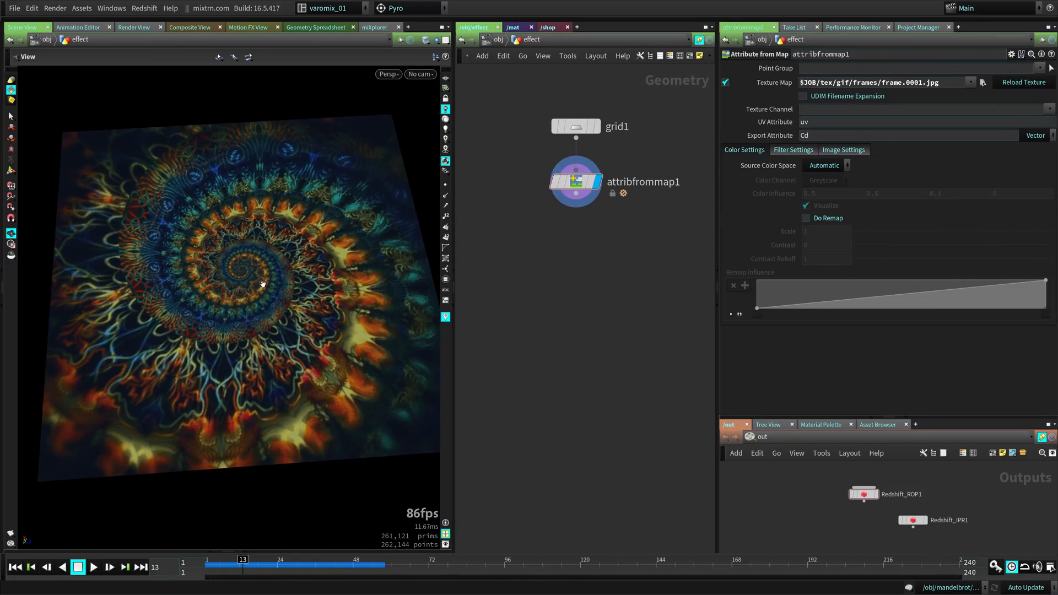
mouse_move(156, 341)
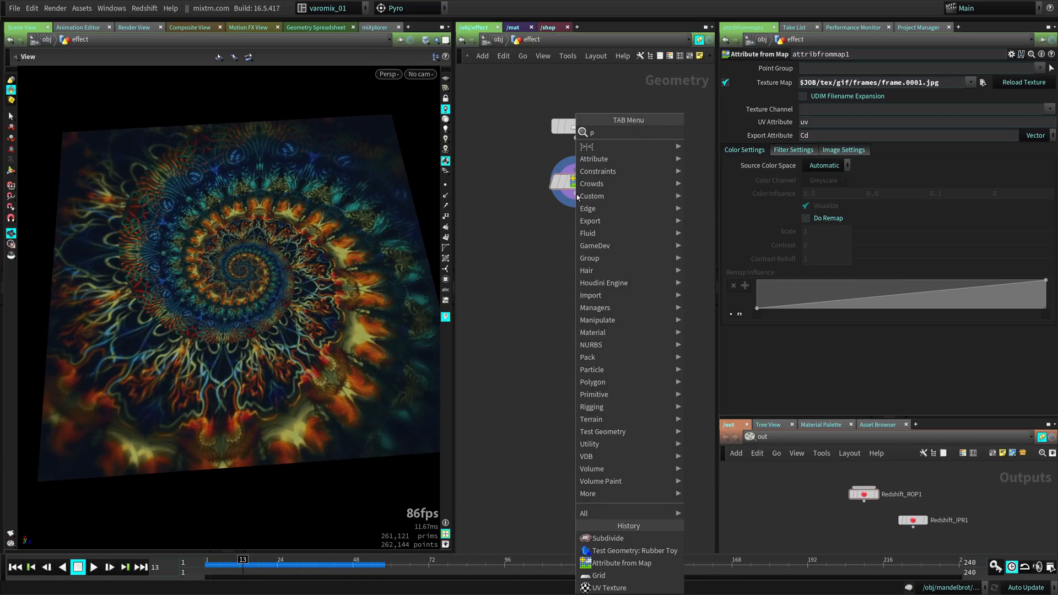
- Add a popnet after the map node, preview surface-scattered particles, and rewind to frame 1
click(597, 575)
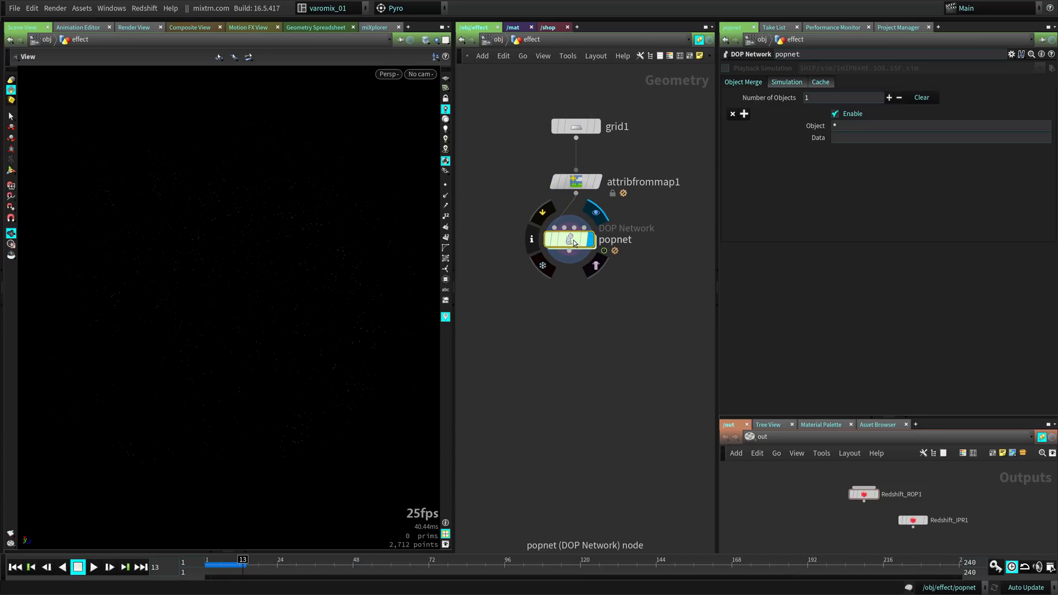
double_click(569, 238)
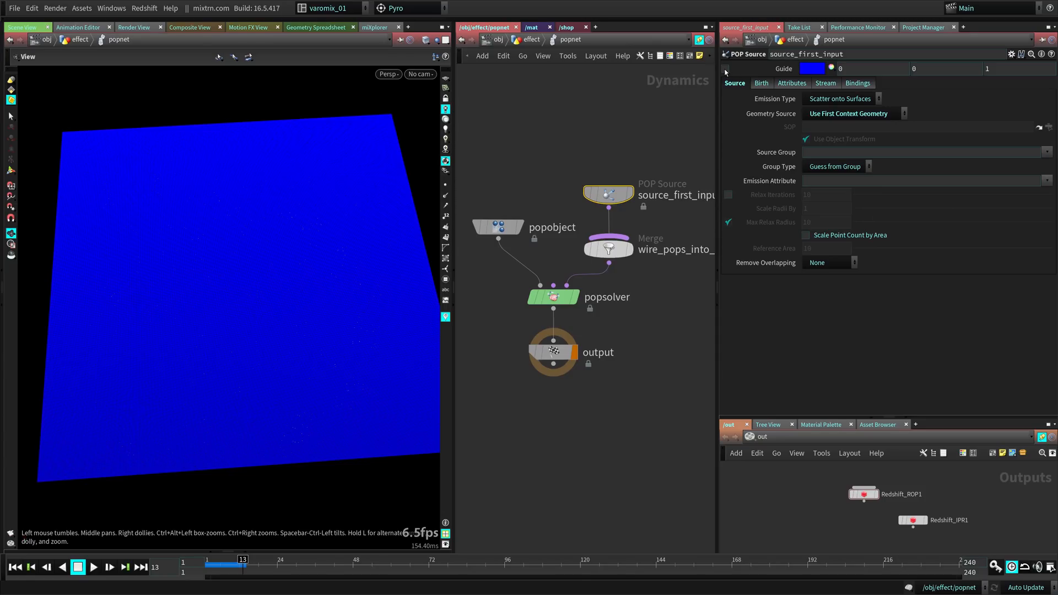
click(93, 567)
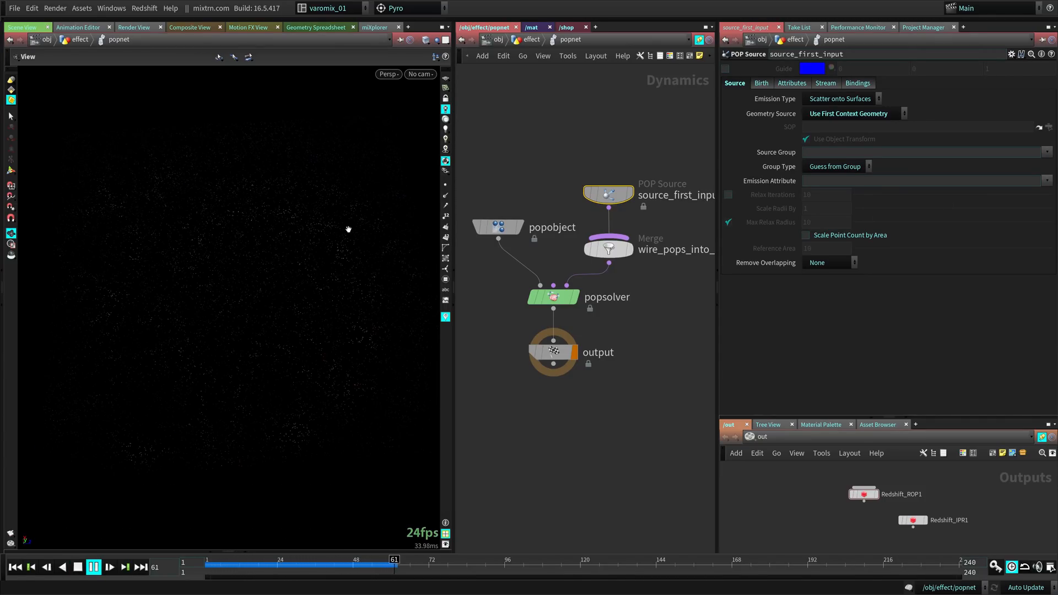
click(94, 567)
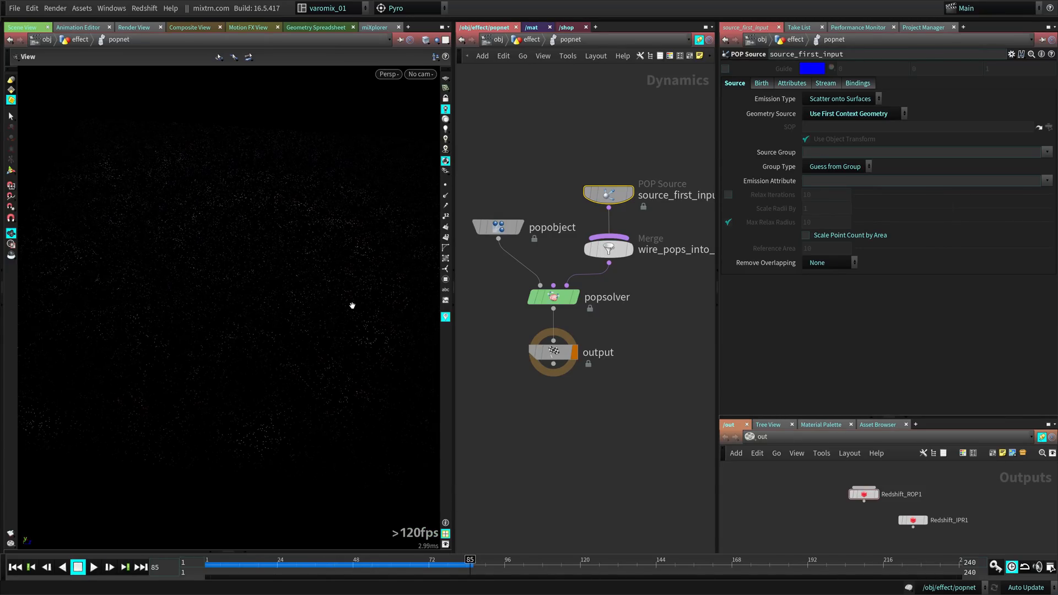
click(94, 567)
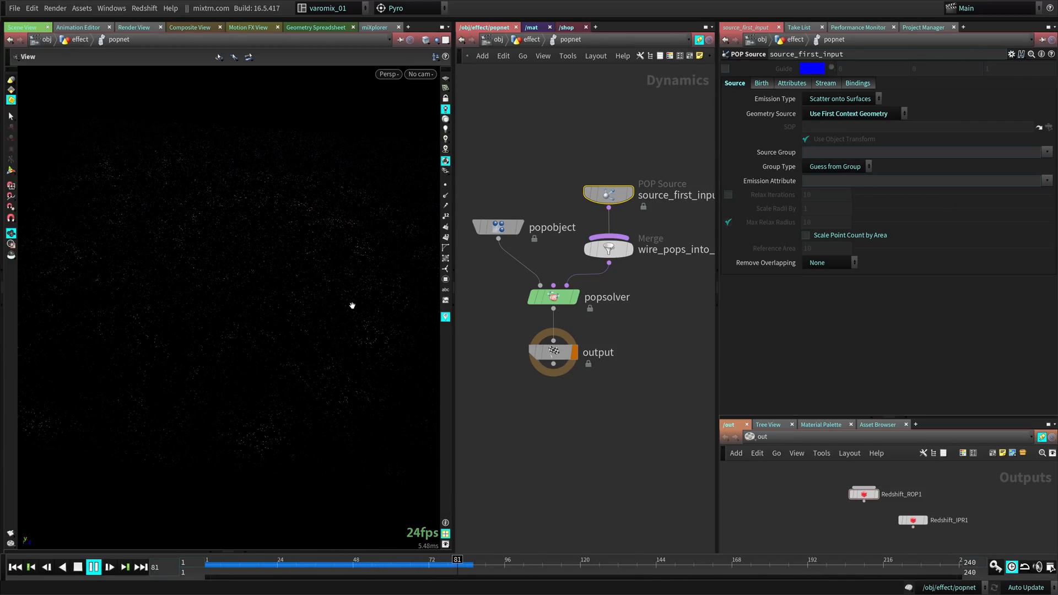
click(94, 567)
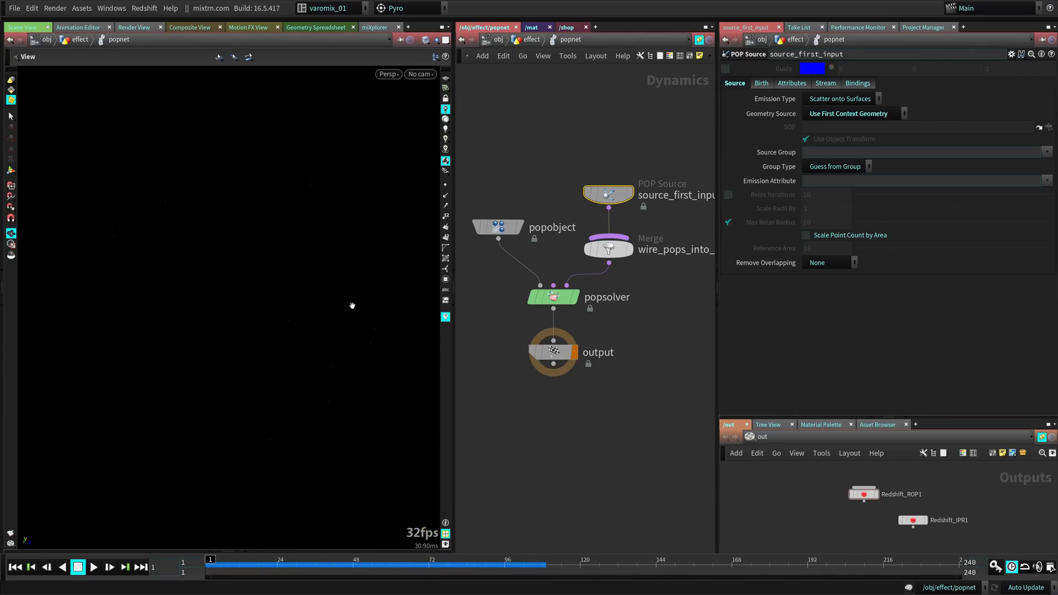
- Set the POP Source Emission Attribute to Cd and preview the playback
click(607, 193)
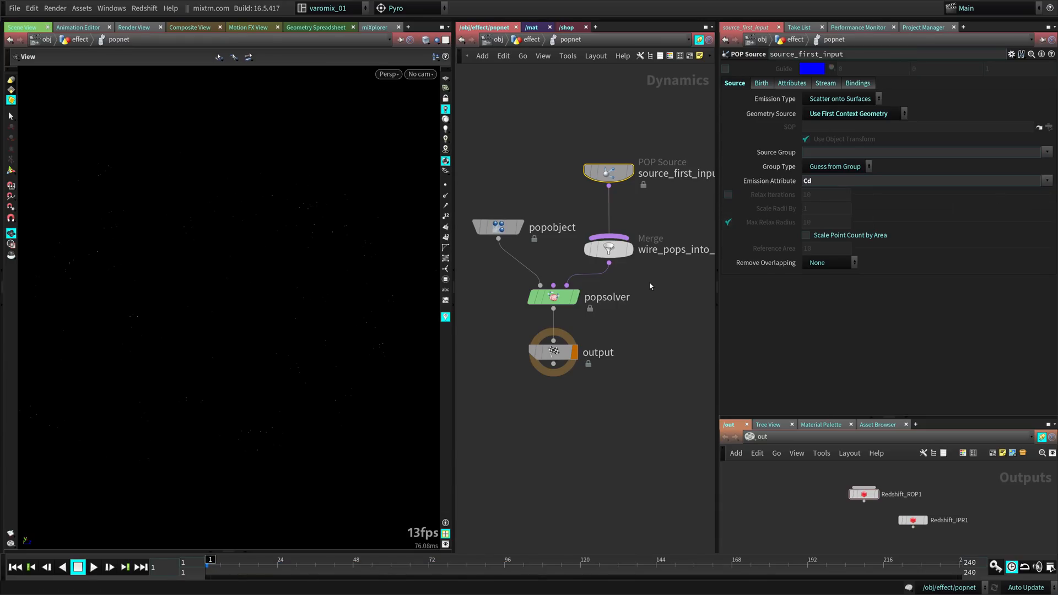
click(93, 566)
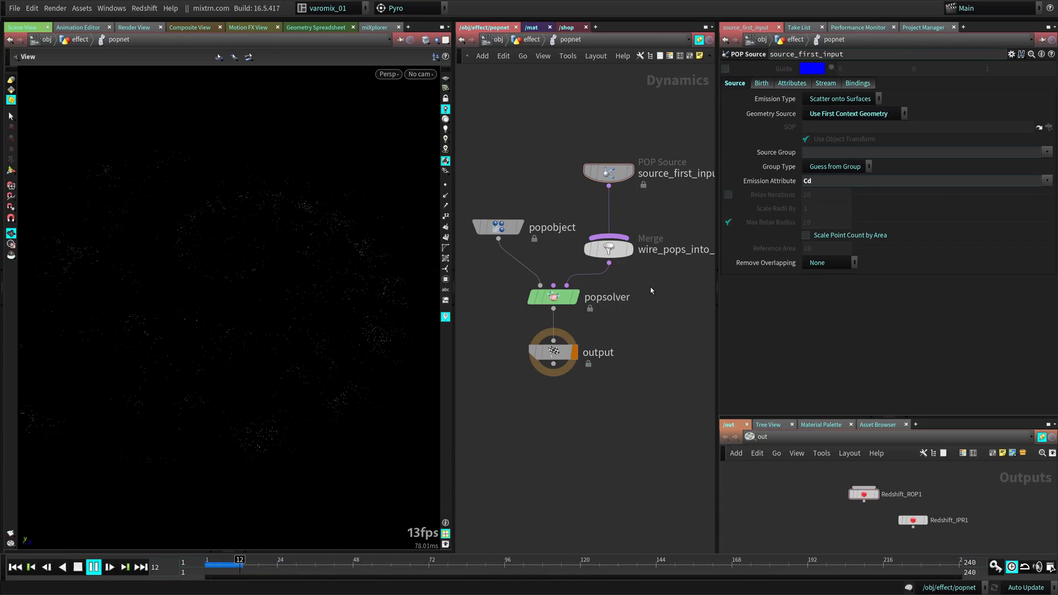
click(94, 567)
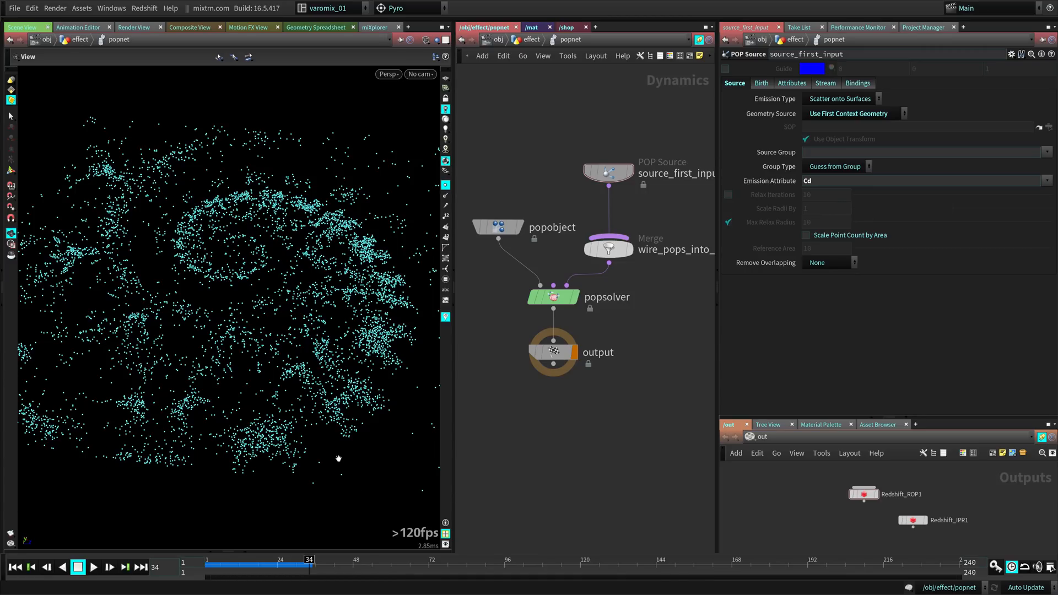
mouse_move(325, 430)
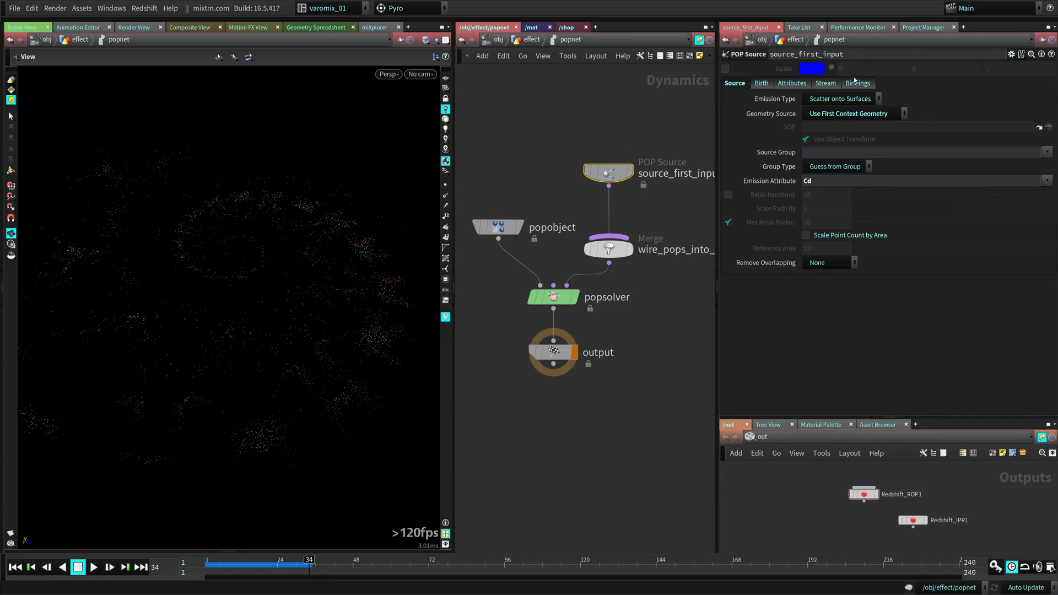
- Add a 0.2 Y velocity to inherited velocity on the POP source, then play
click(791, 82)
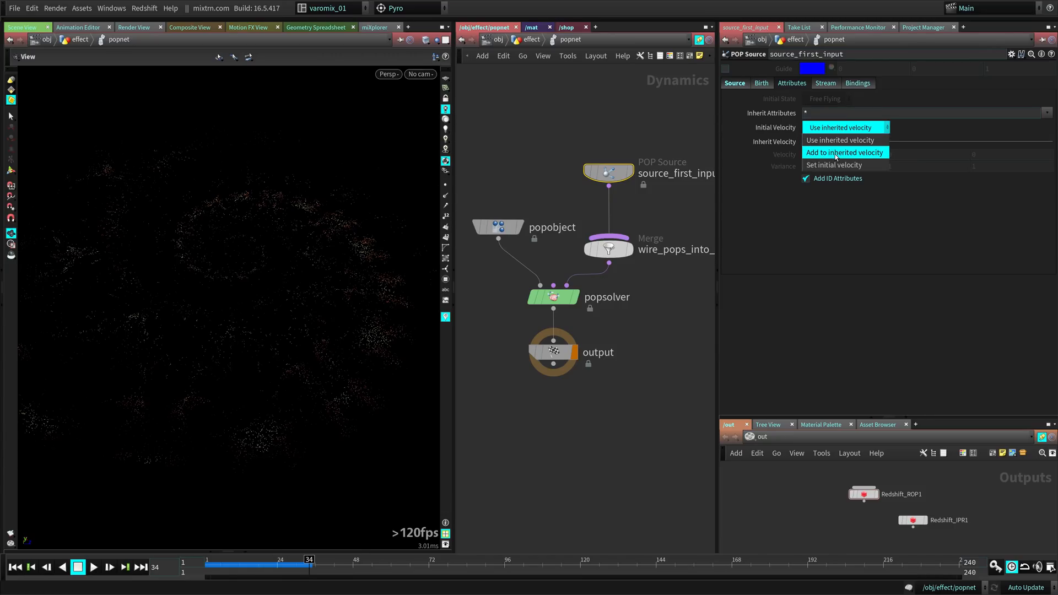
click(842, 152)
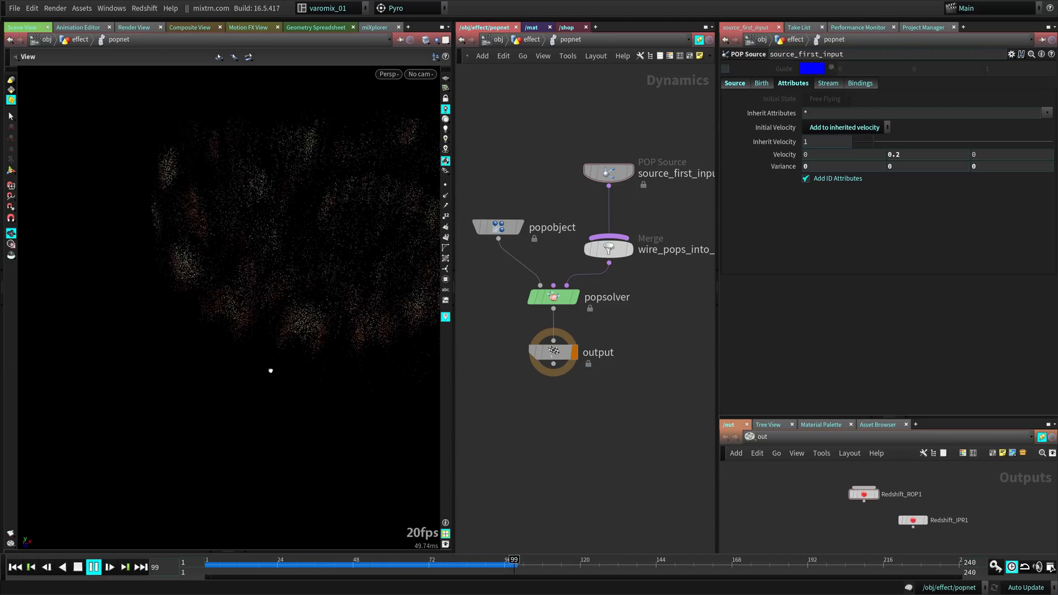
click(94, 567)
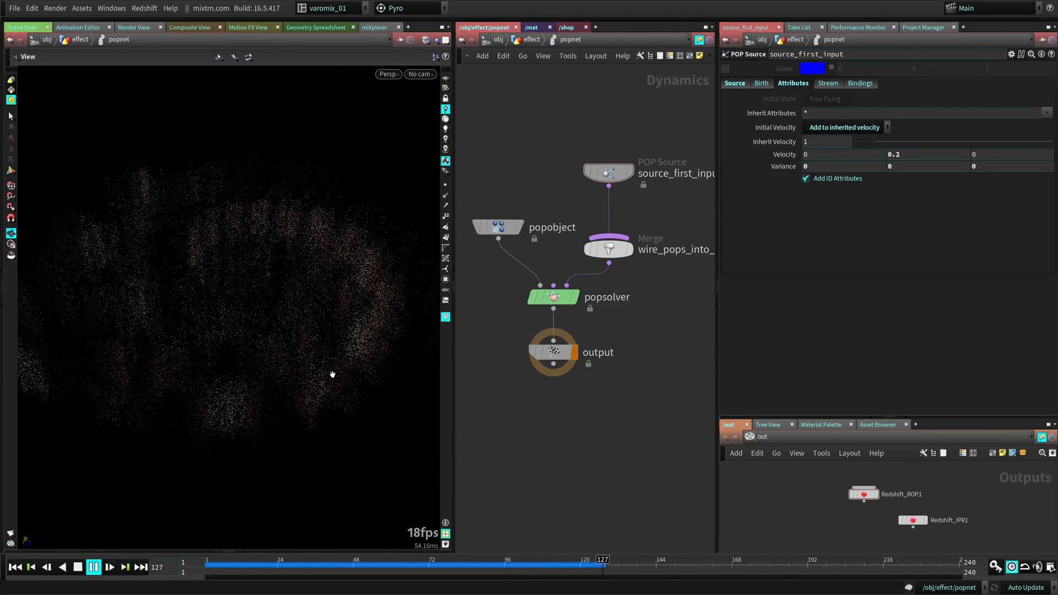
click(93, 567)
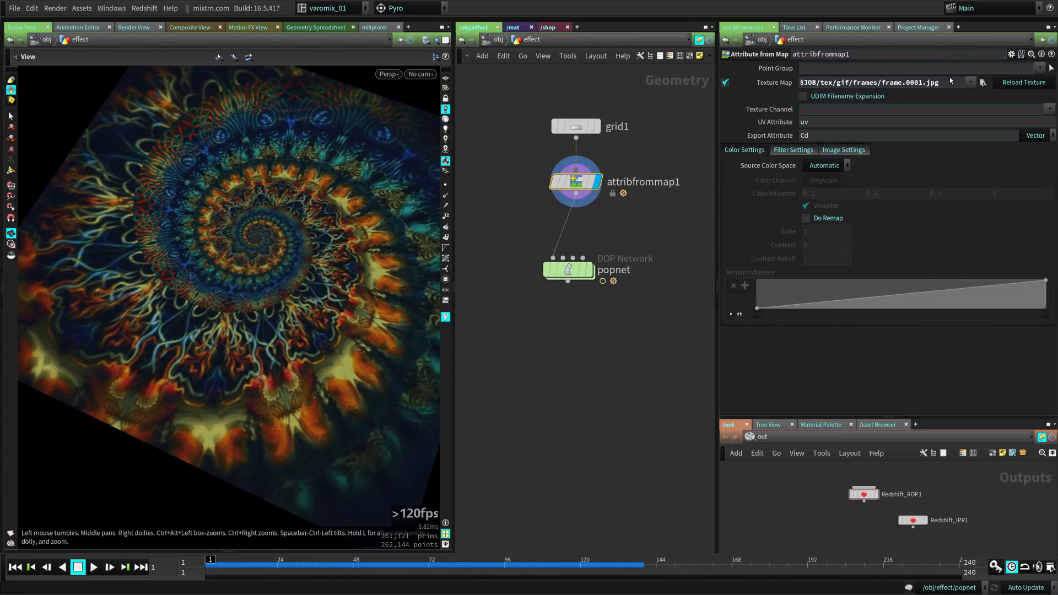
- Load frame.$F4.jpg as a sequence in Texture Map and play to preview
click(982, 82)
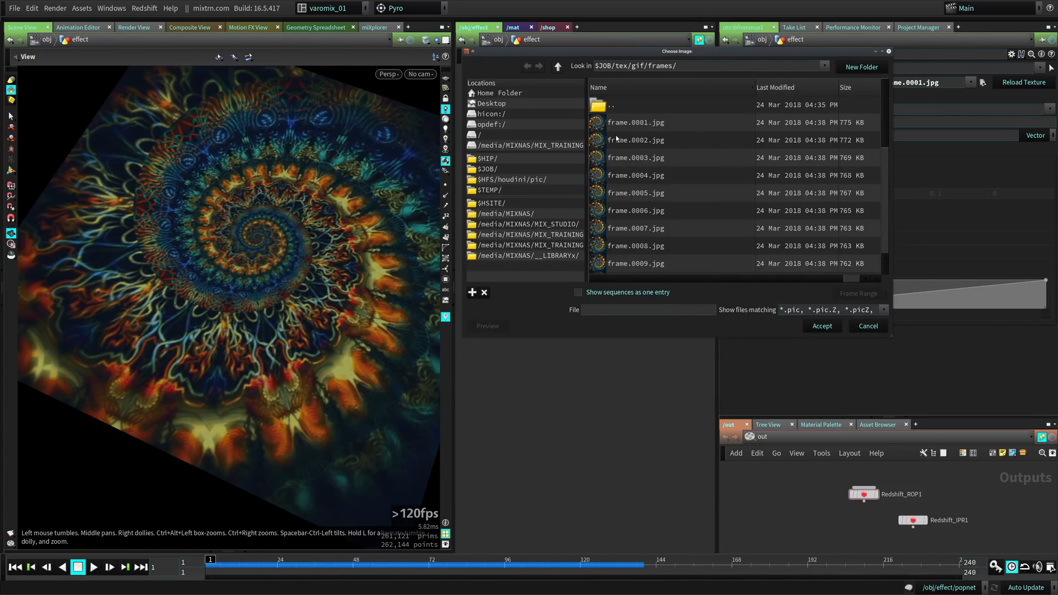
click(577, 291)
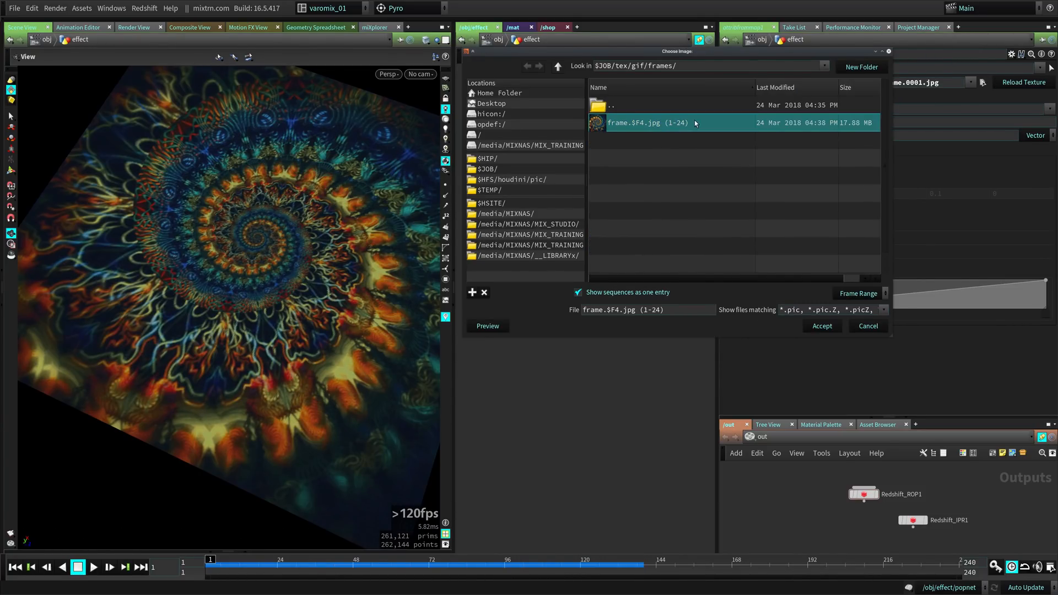
click(821, 325)
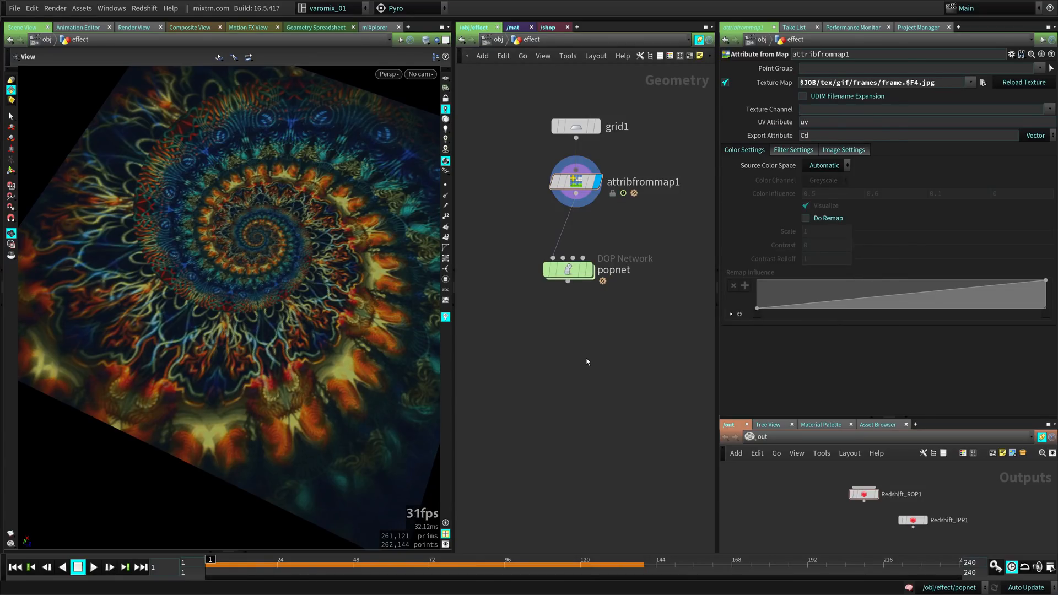
click(94, 567)
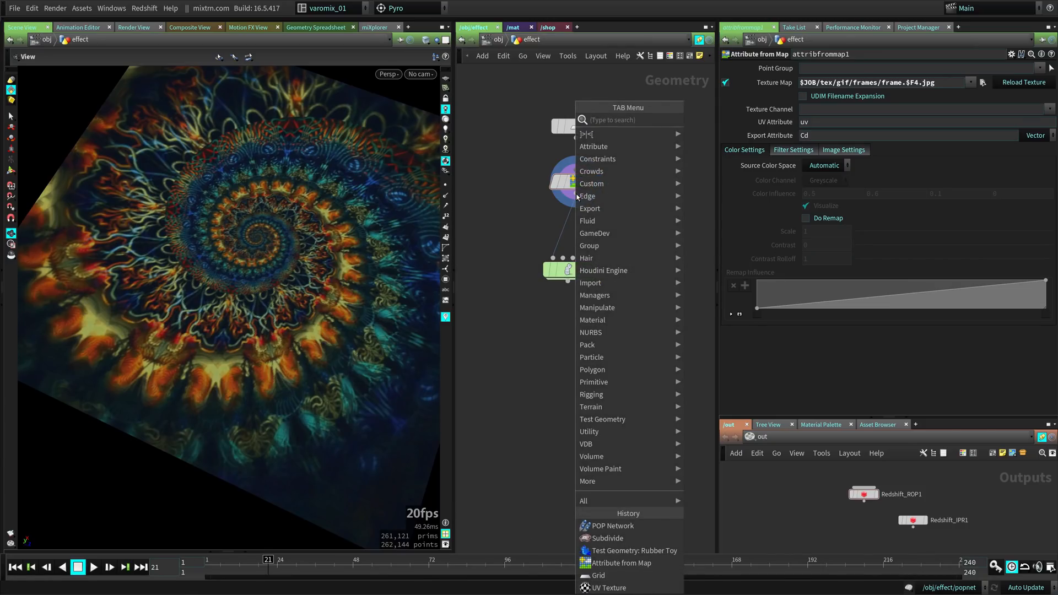
- Add a Time Warp before popnet with range 1–24 and Post Extend set to Cycle
text(time)
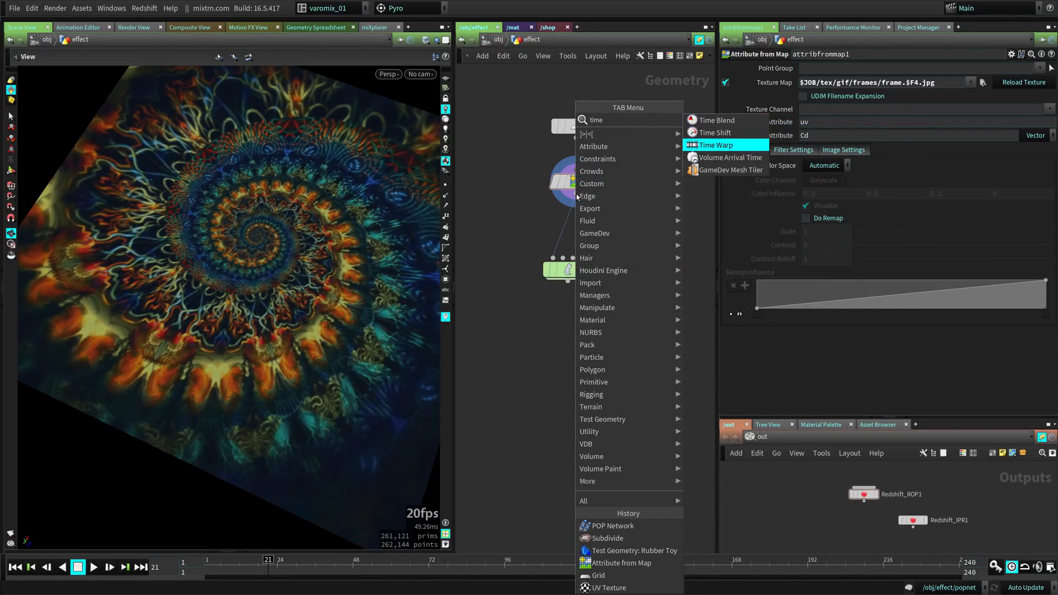
click(715, 145)
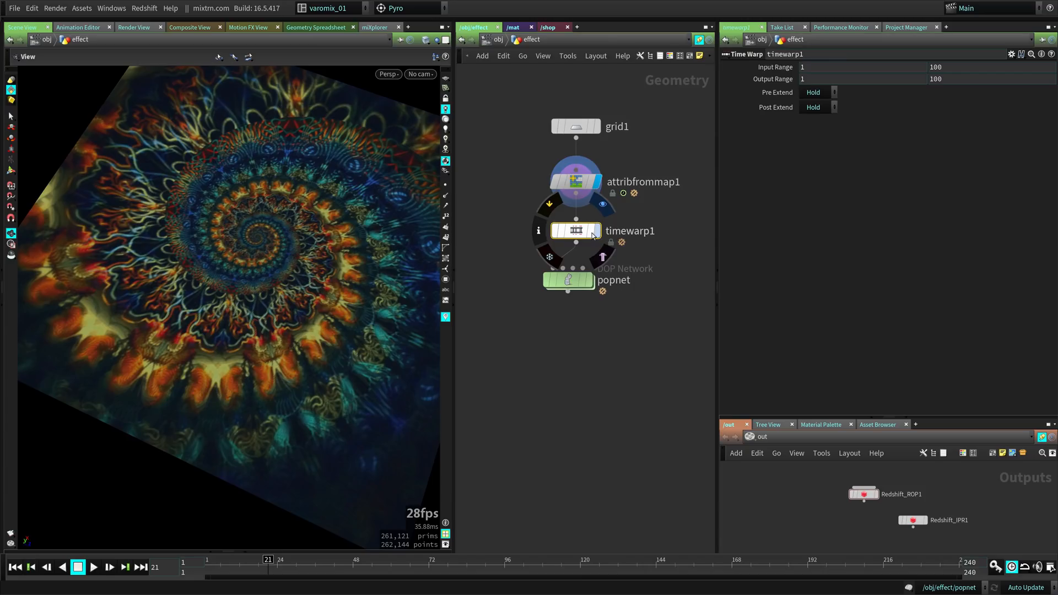
triple_click(935, 66)
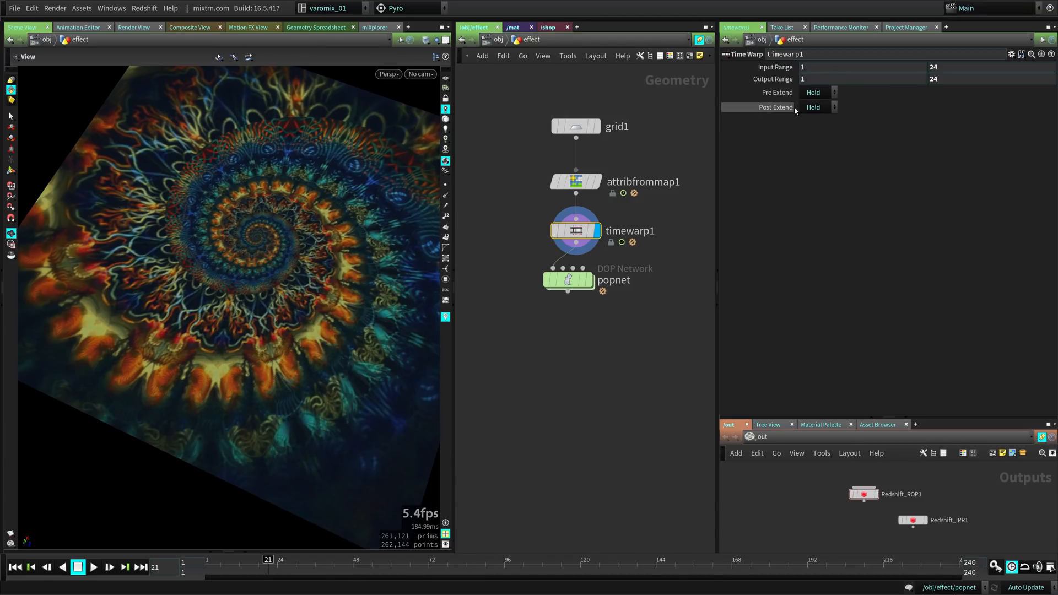
click(817, 107)
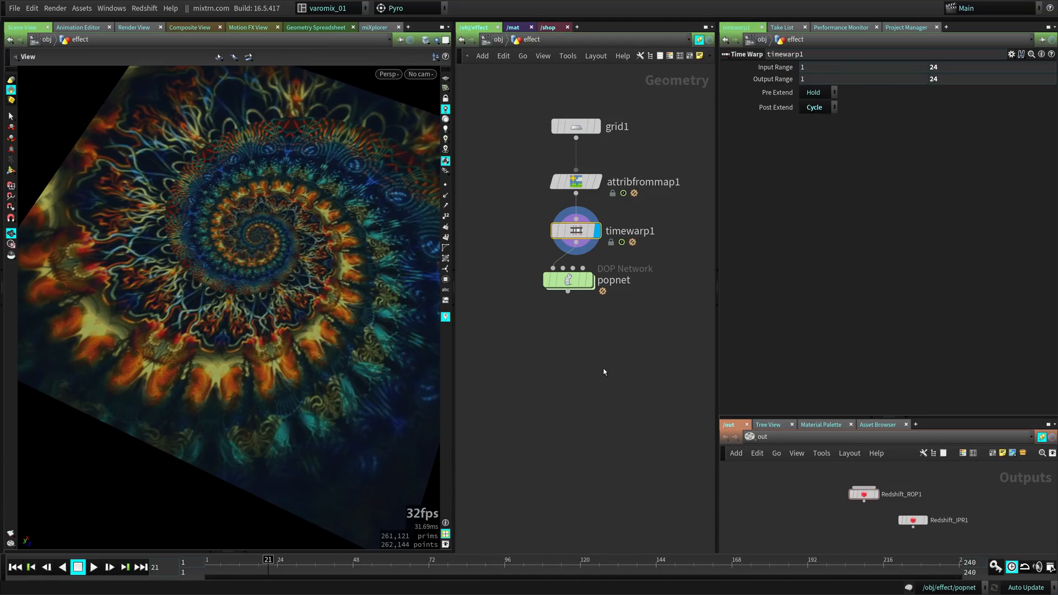
- Play and stop the looping animation over the 24-frame range
click(94, 567)
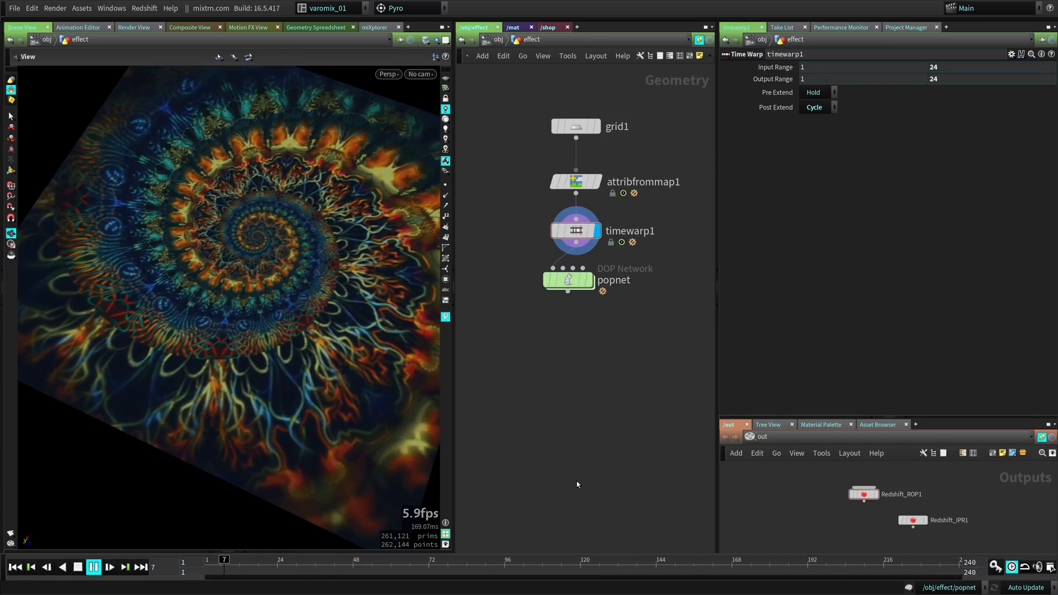
click(77, 567)
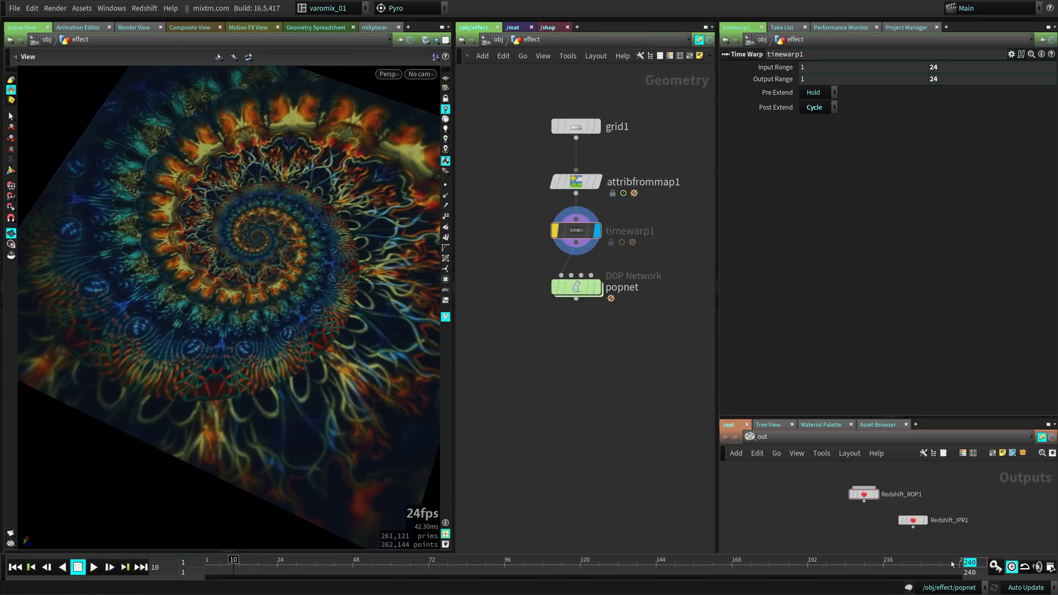
click(93, 567)
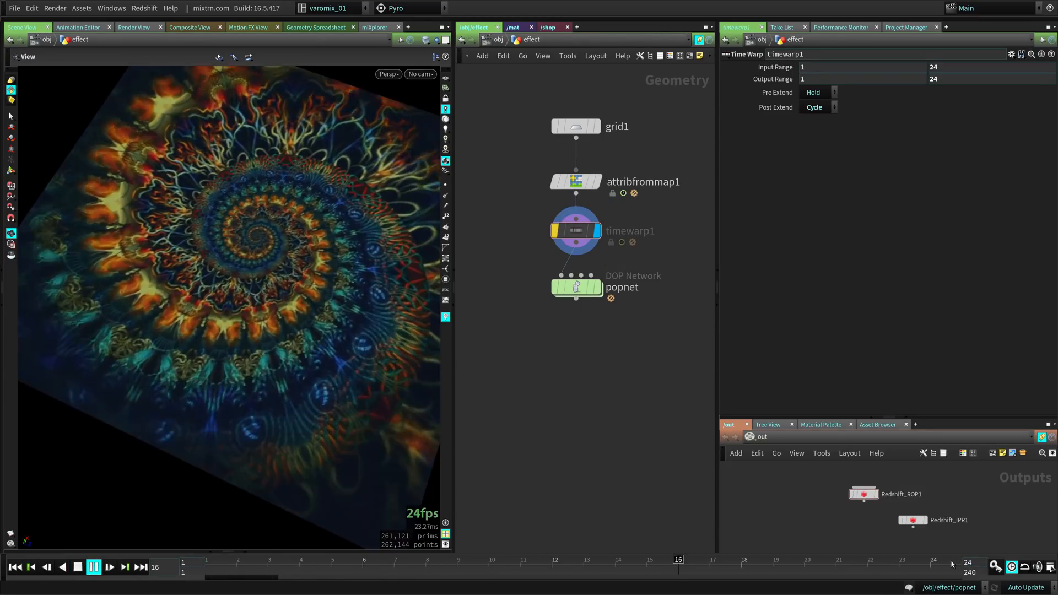
click(77, 567)
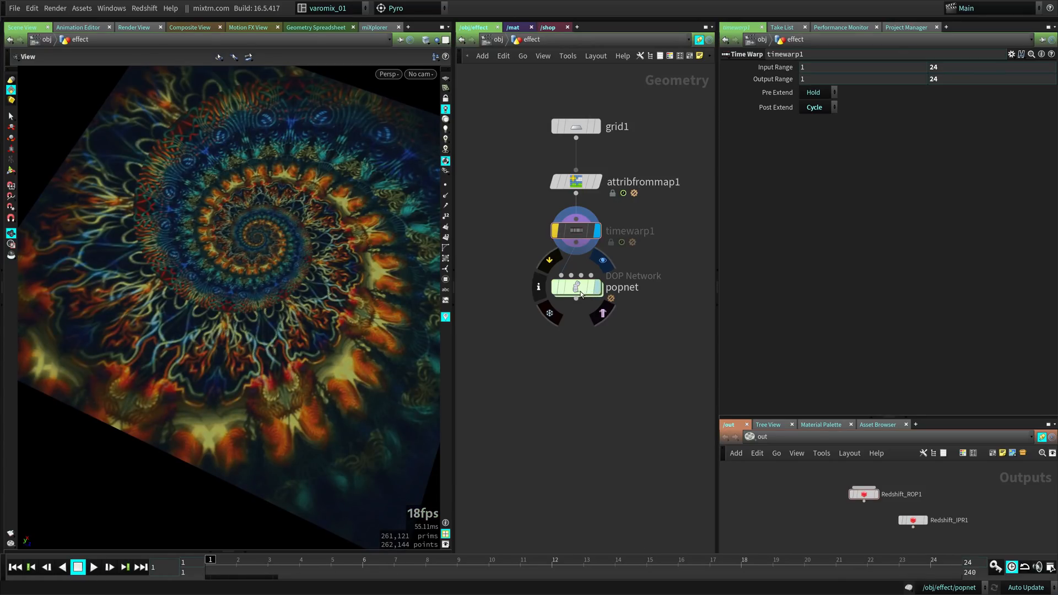
- Set the POP source Velocity Y to 1 and preview the particle simulation
click(575, 286)
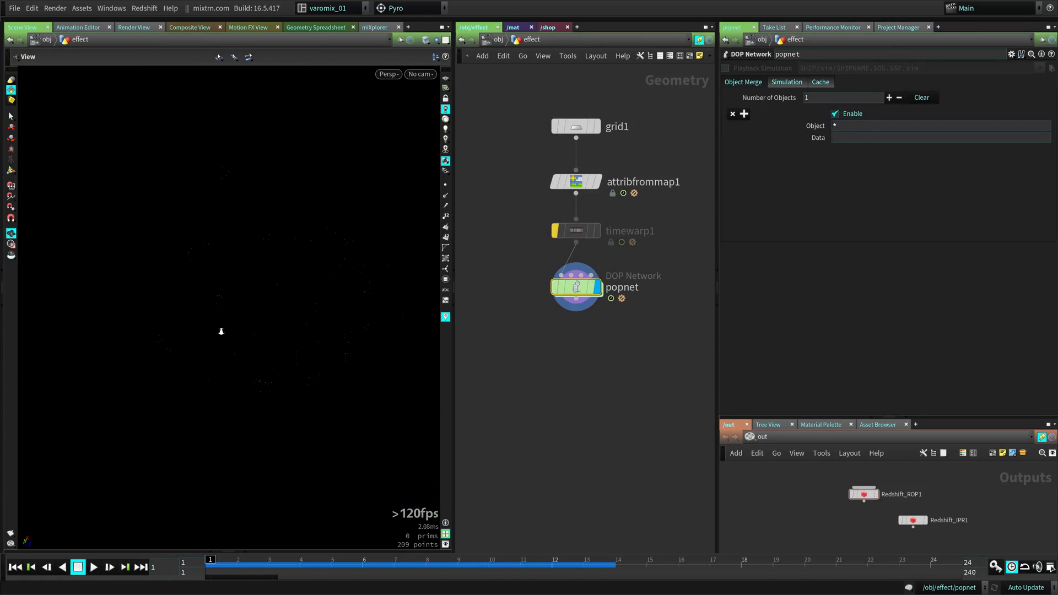
click(94, 567)
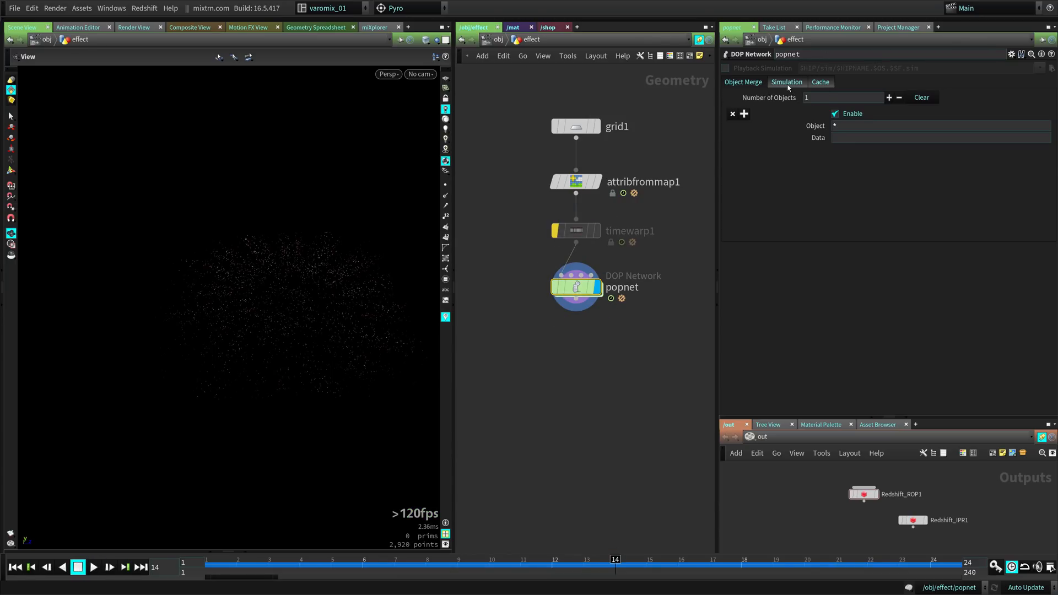
click(575, 126)
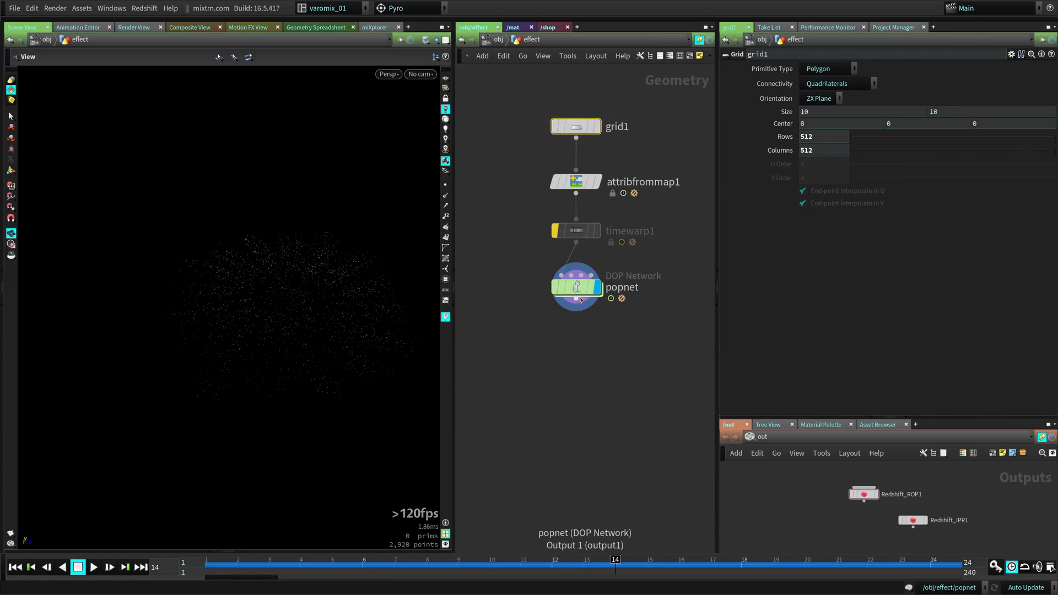
double_click(574, 283)
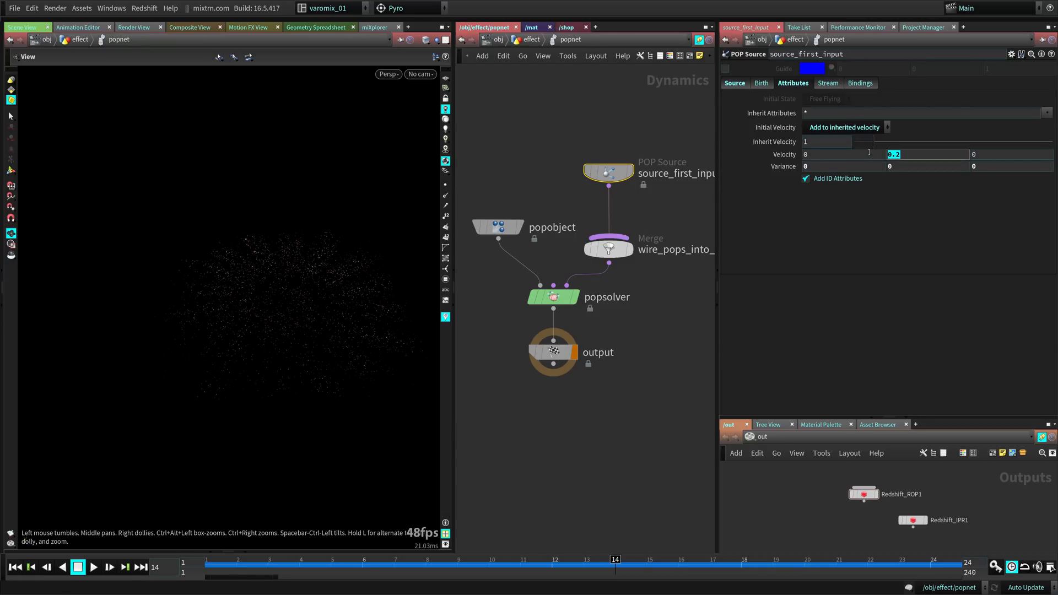
text(1)
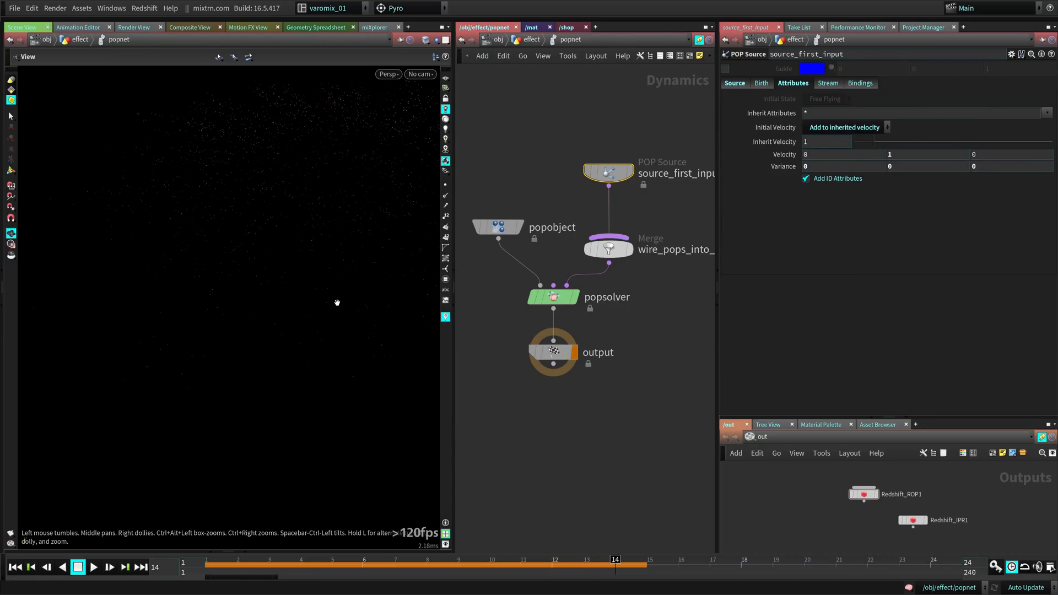
click(93, 566)
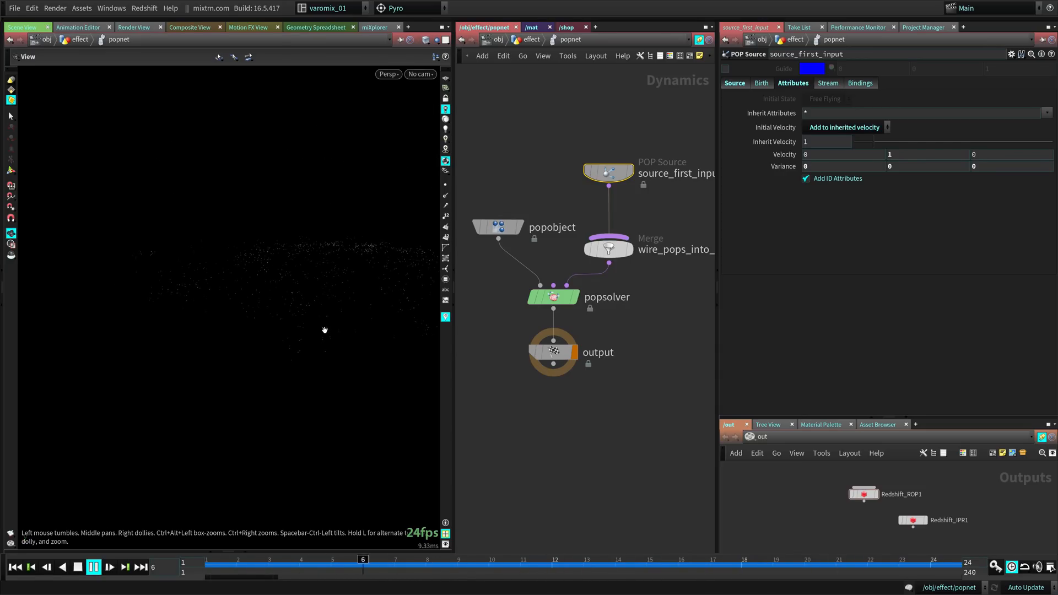
click(77, 567)
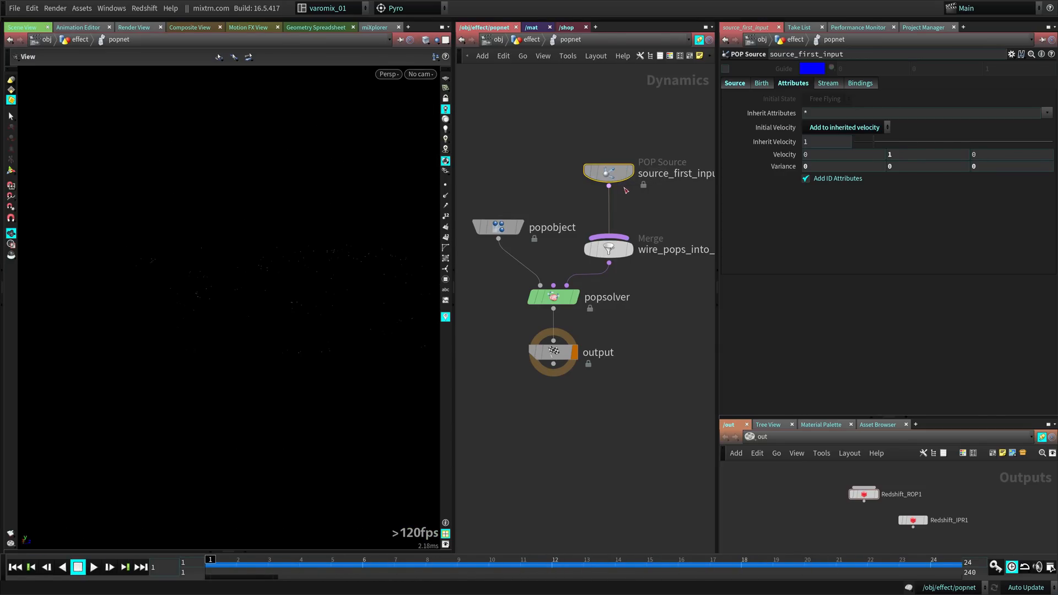
- Review the Source and Birth tabs, replay the simulation, and return to the effect network
click(734, 83)
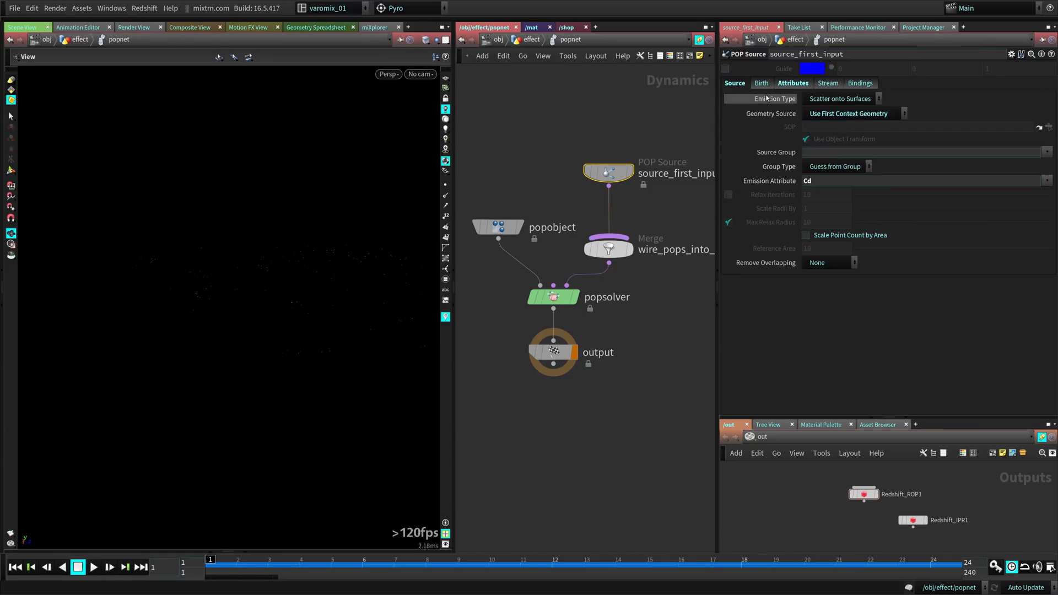
click(760, 82)
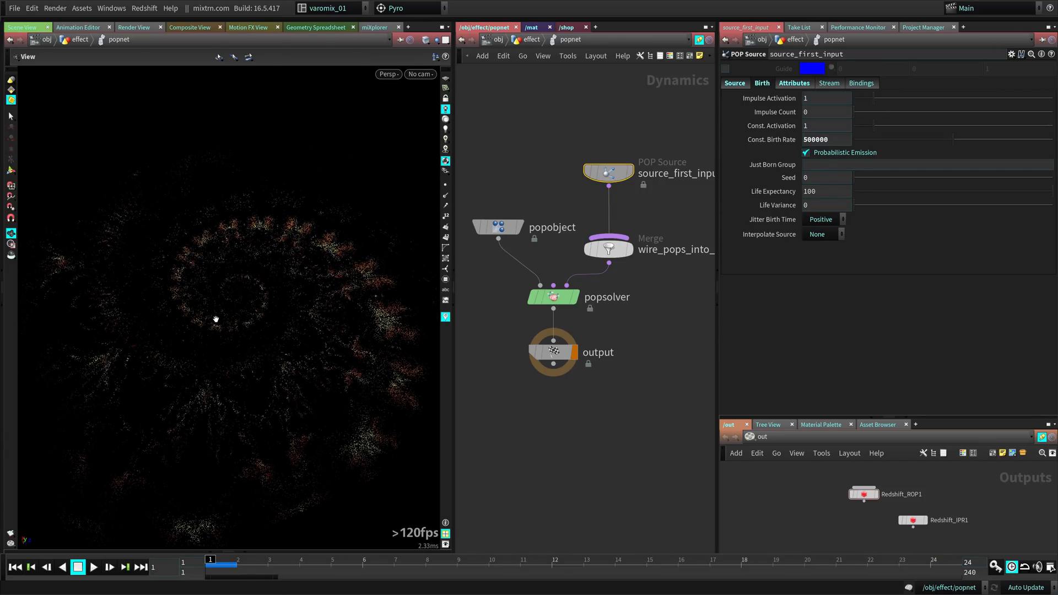
click(94, 567)
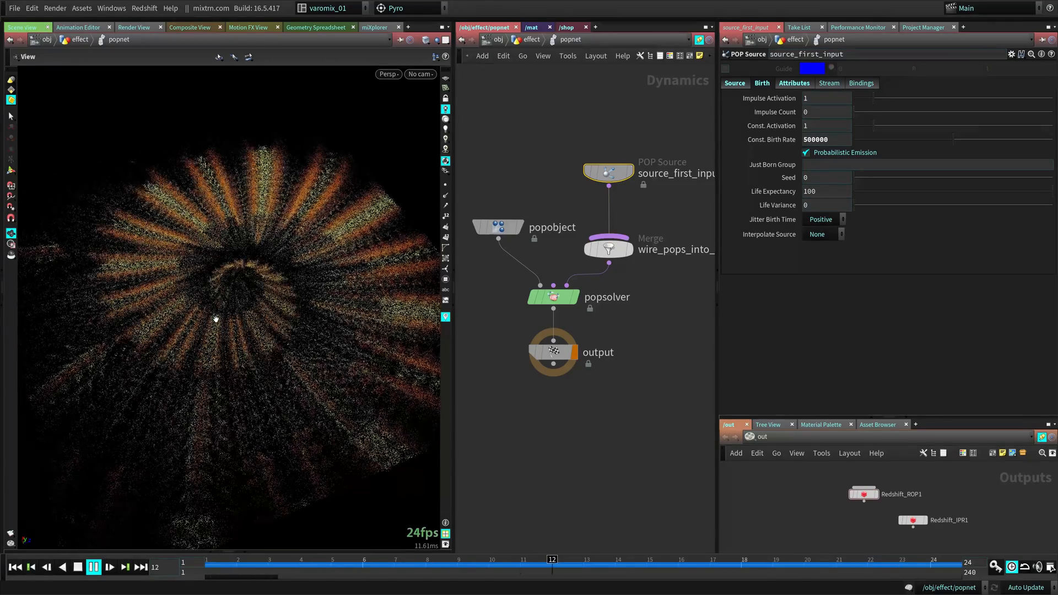
click(108, 567)
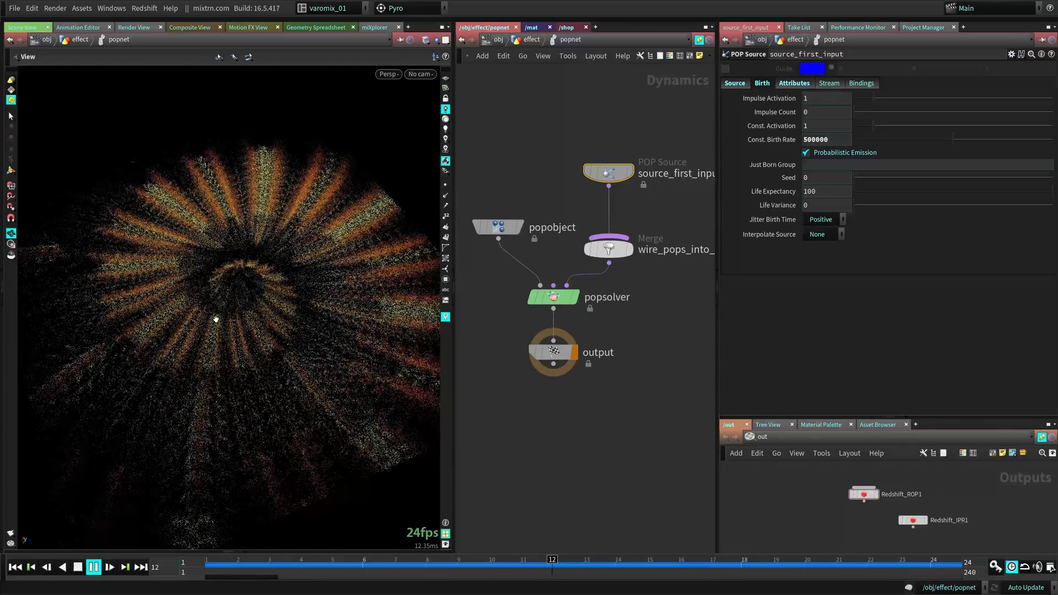
click(93, 566)
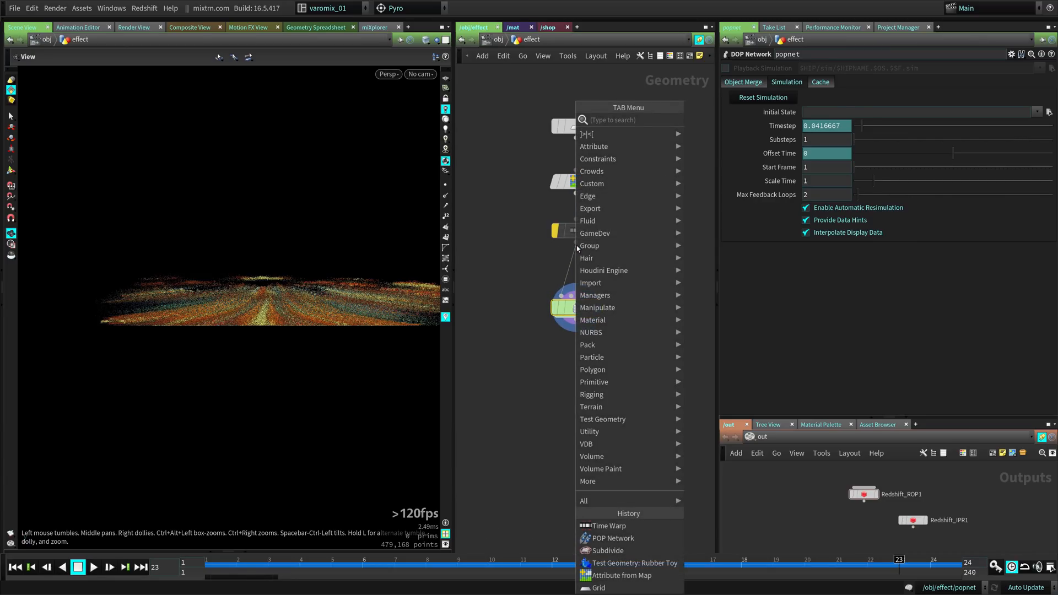
text(wranf)
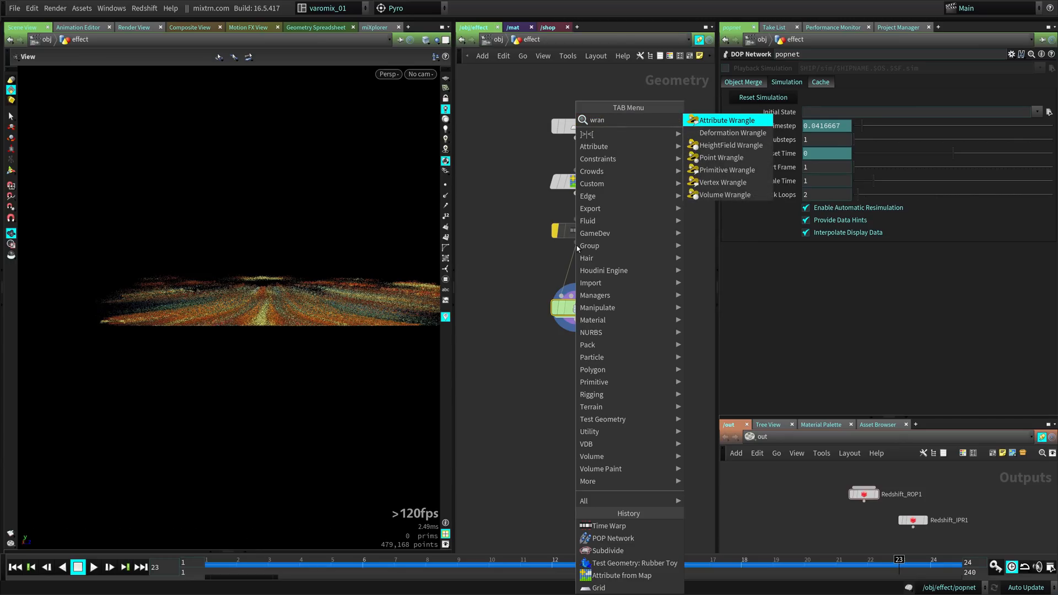
click(725, 119)
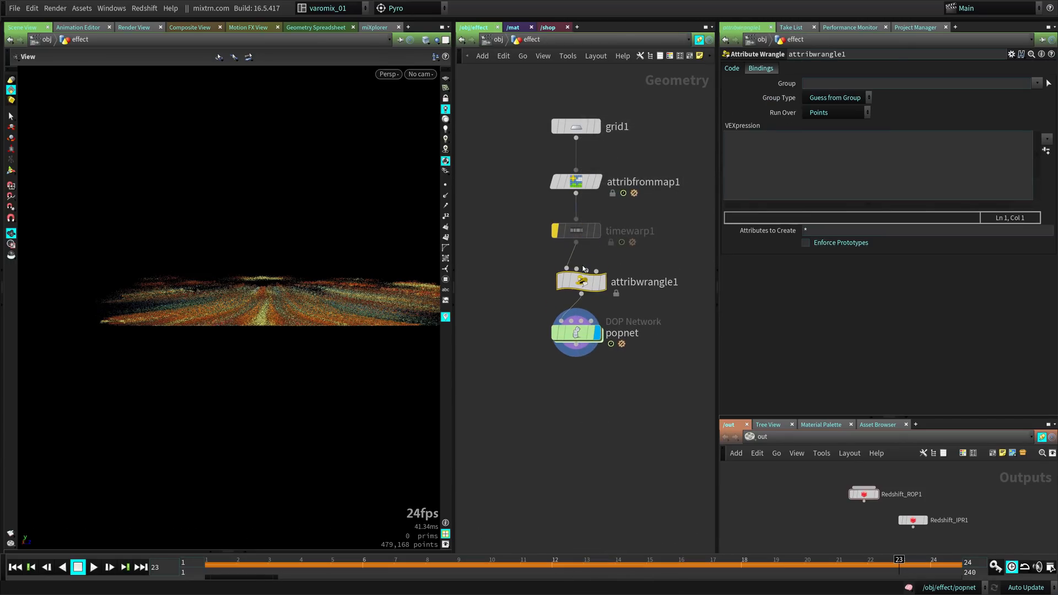
text(@)
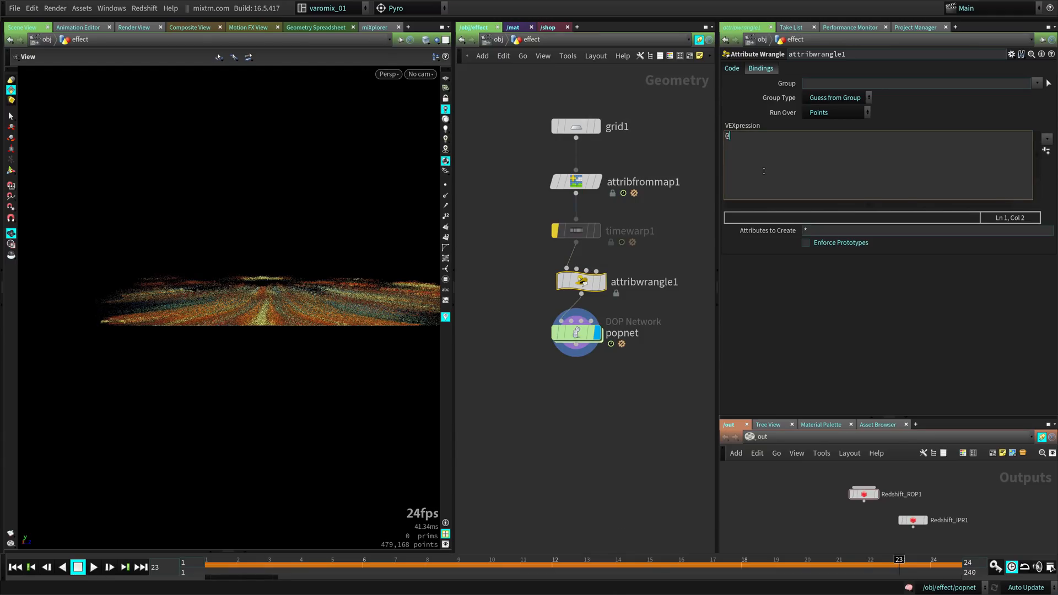
text(v.y =)
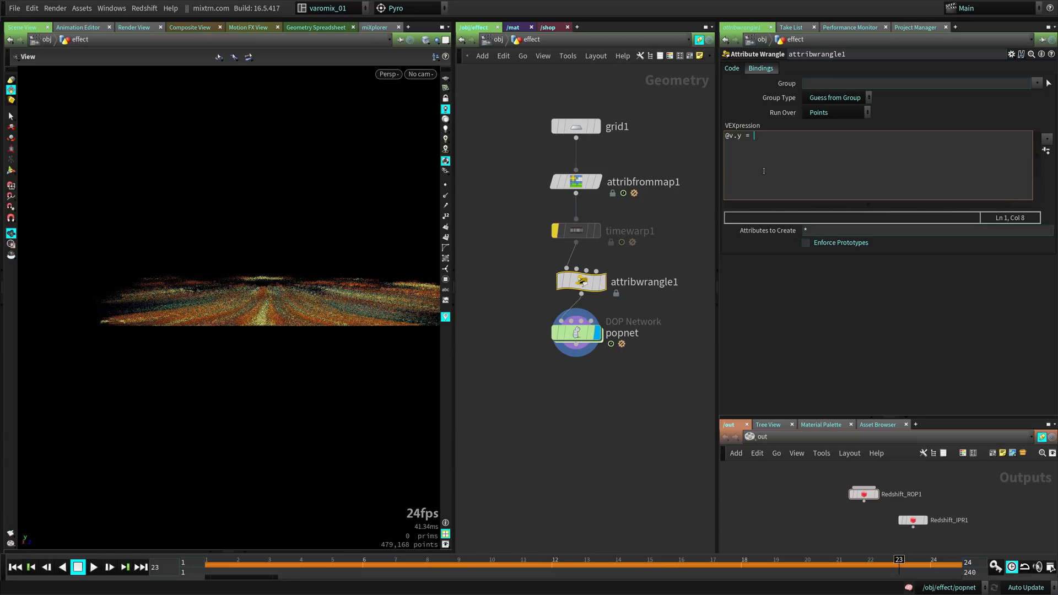
text(@Cd)
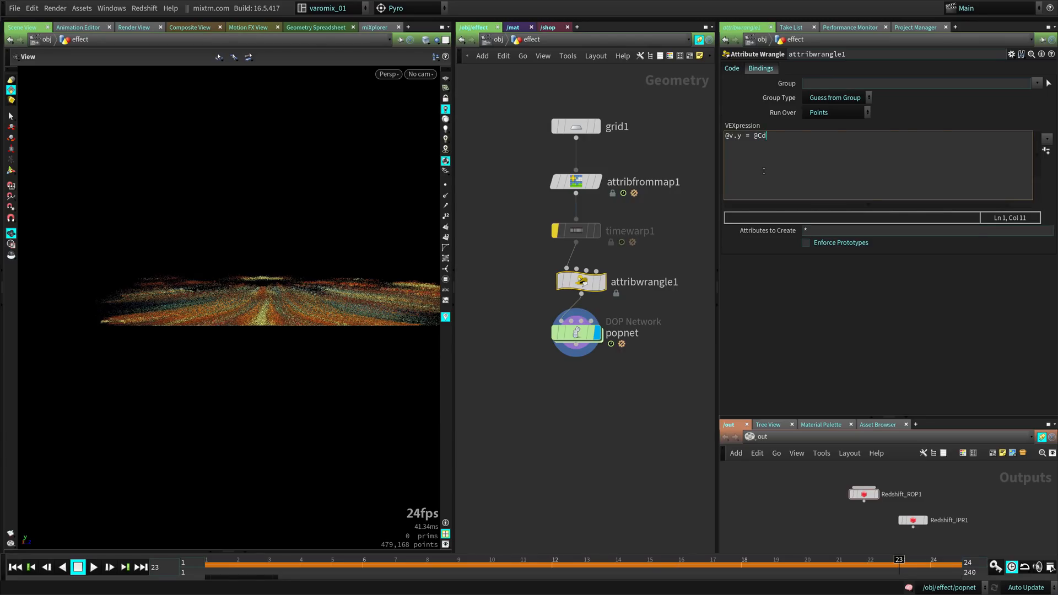
text(*5)
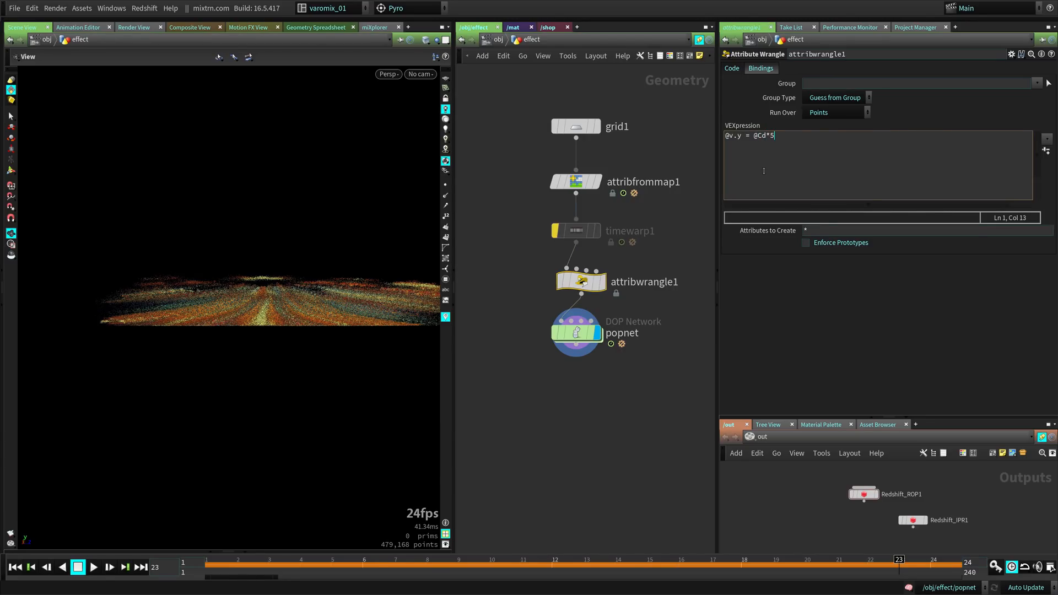
text(;)
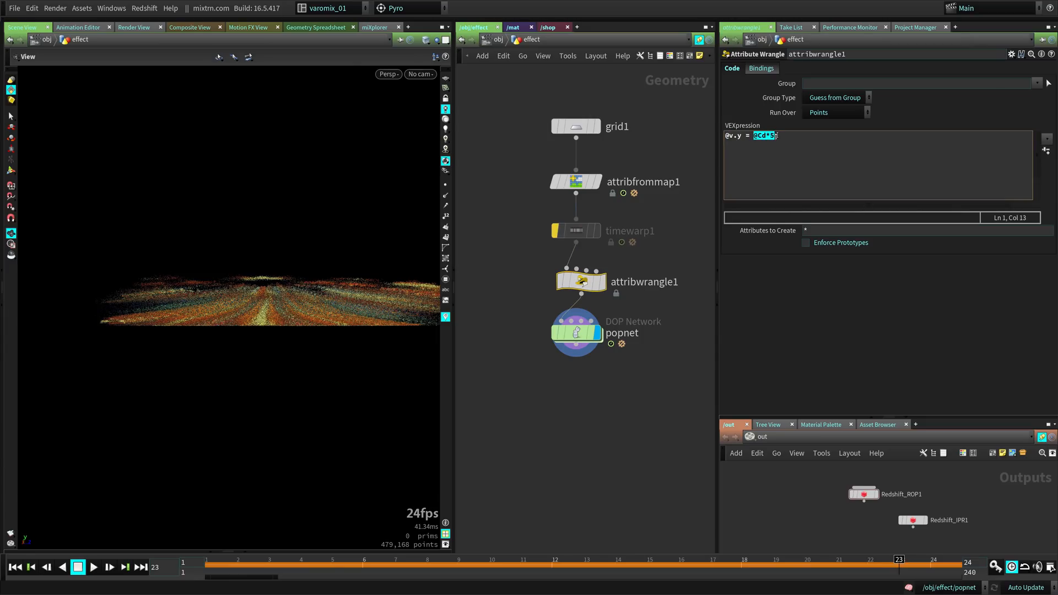
mouse_move(283, 295)
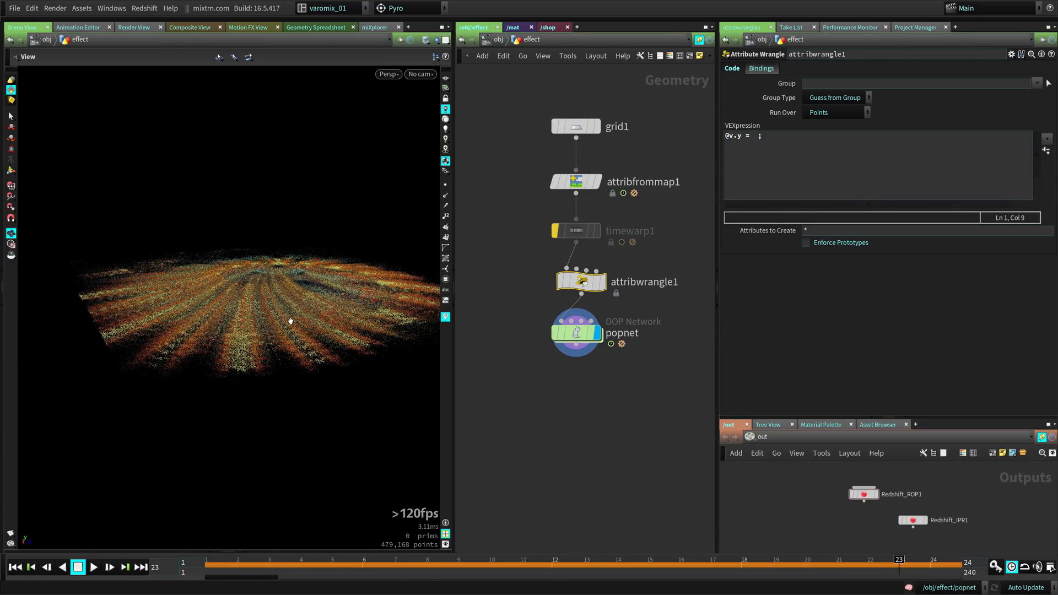
text(@Cd*5)
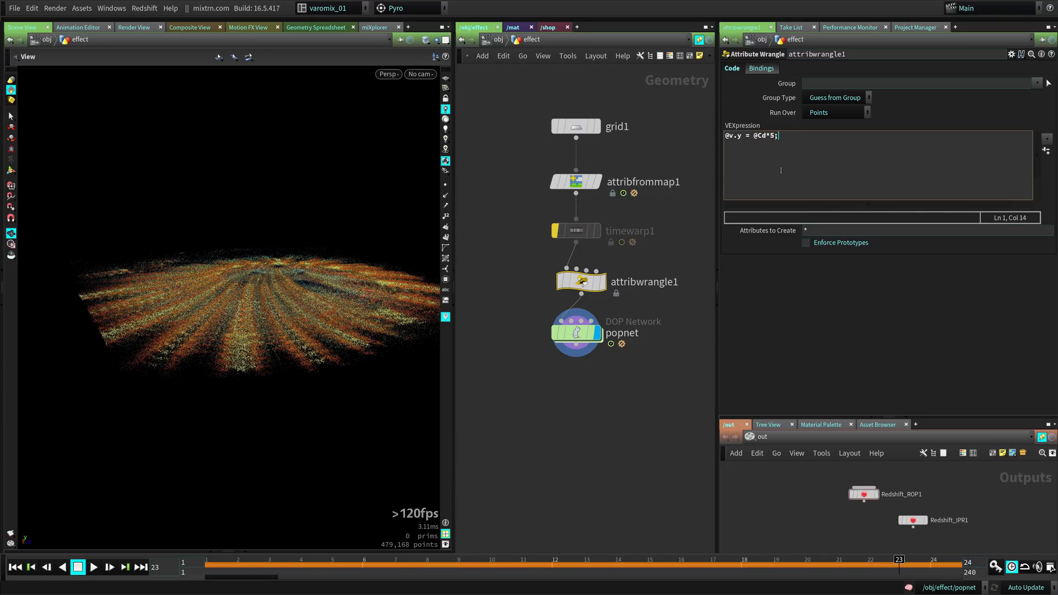
mouse_move(309, 249)
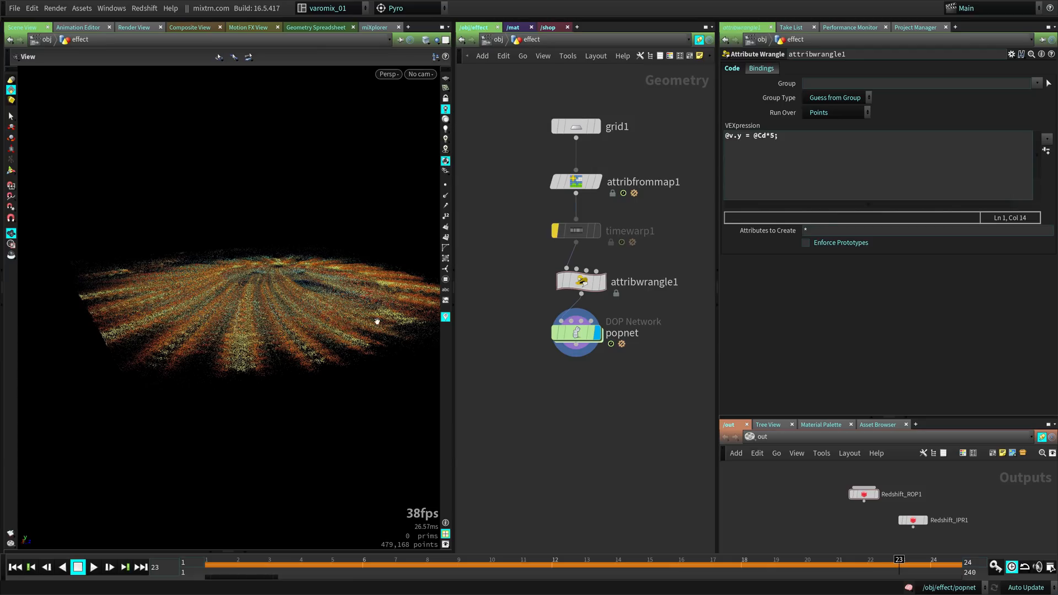
- Inside popnet, set source_first_input's Velocity Y to 0 and play the simulation
double_click(575, 332)
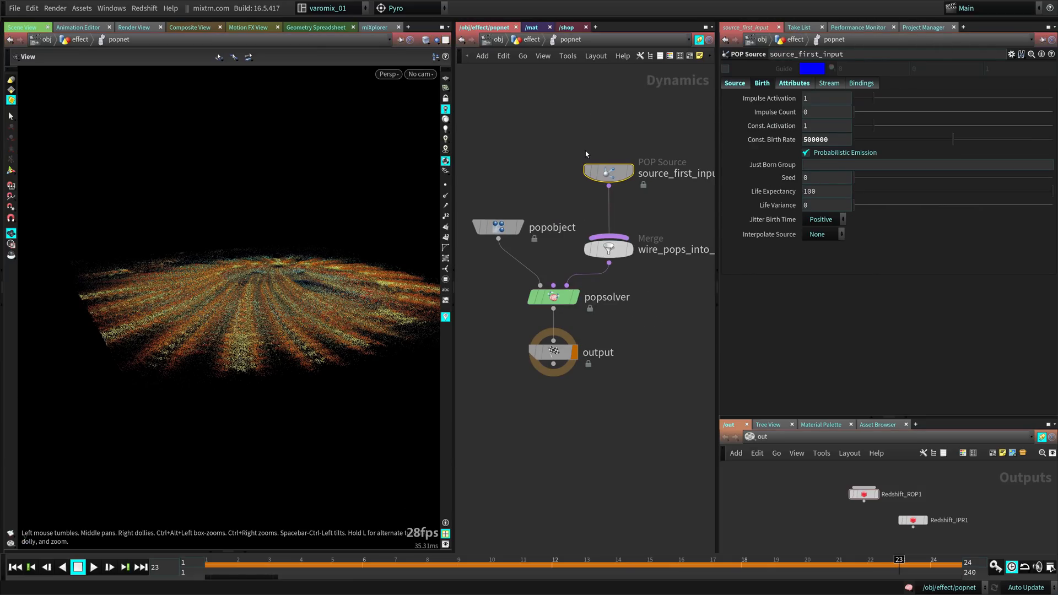
click(794, 83)
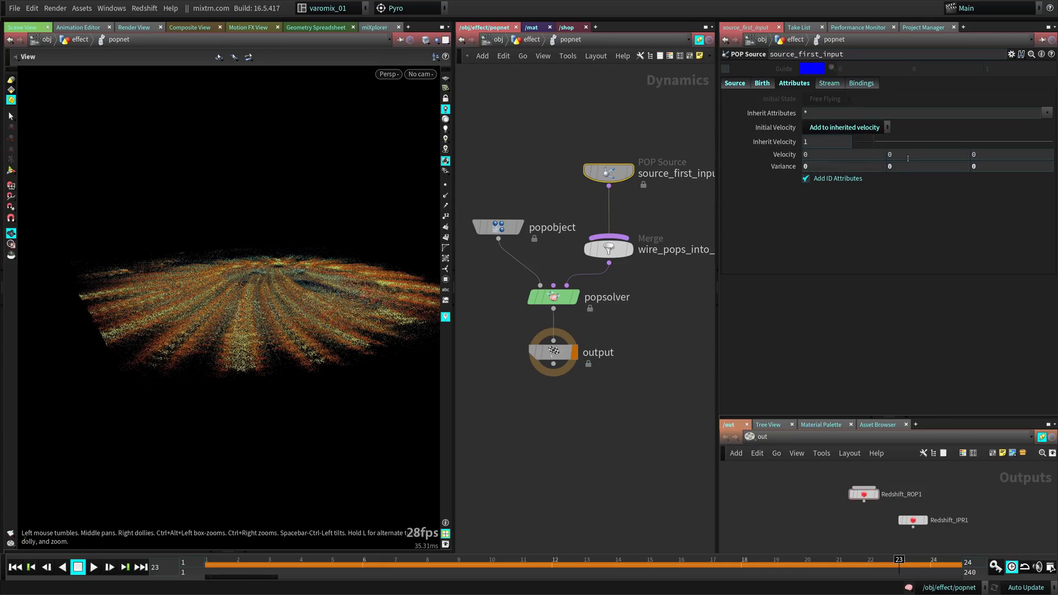
click(94, 567)
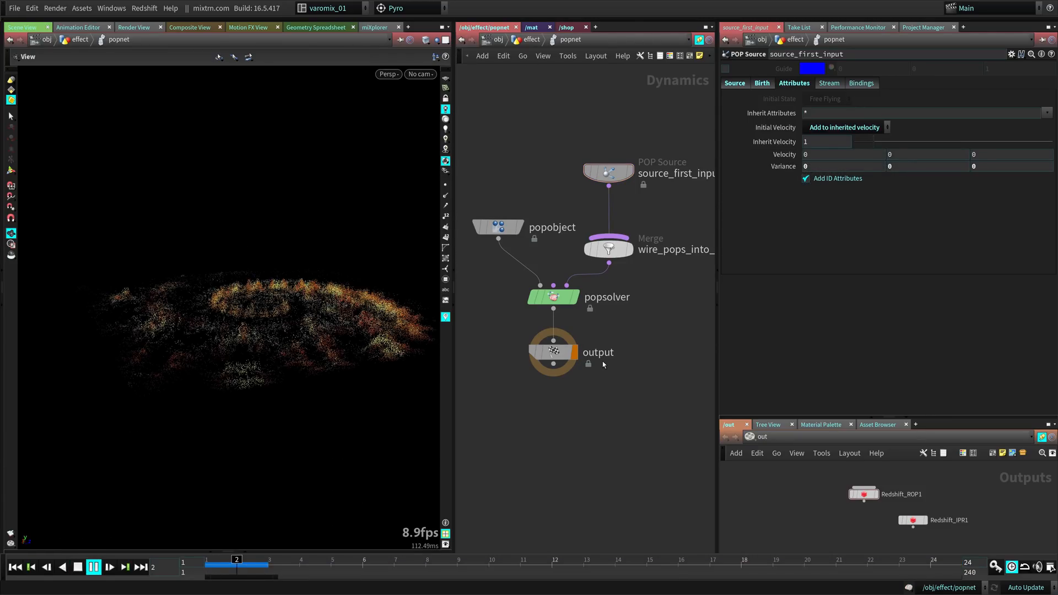
click(93, 567)
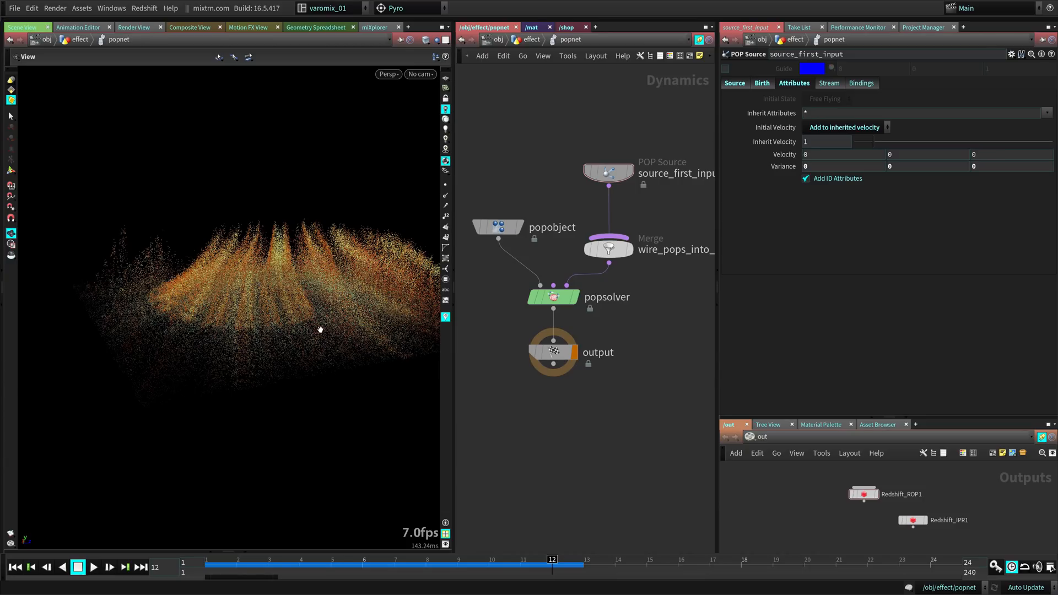
click(93, 567)
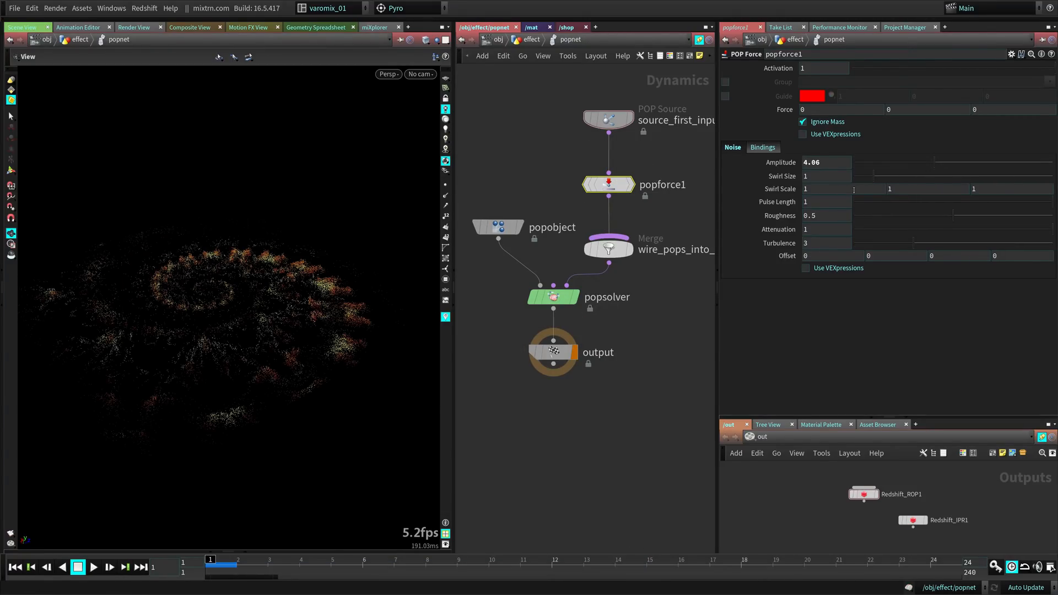
- Play the simulation to watch particles swirl under the 4.06-amplitude noise force
click(93, 567)
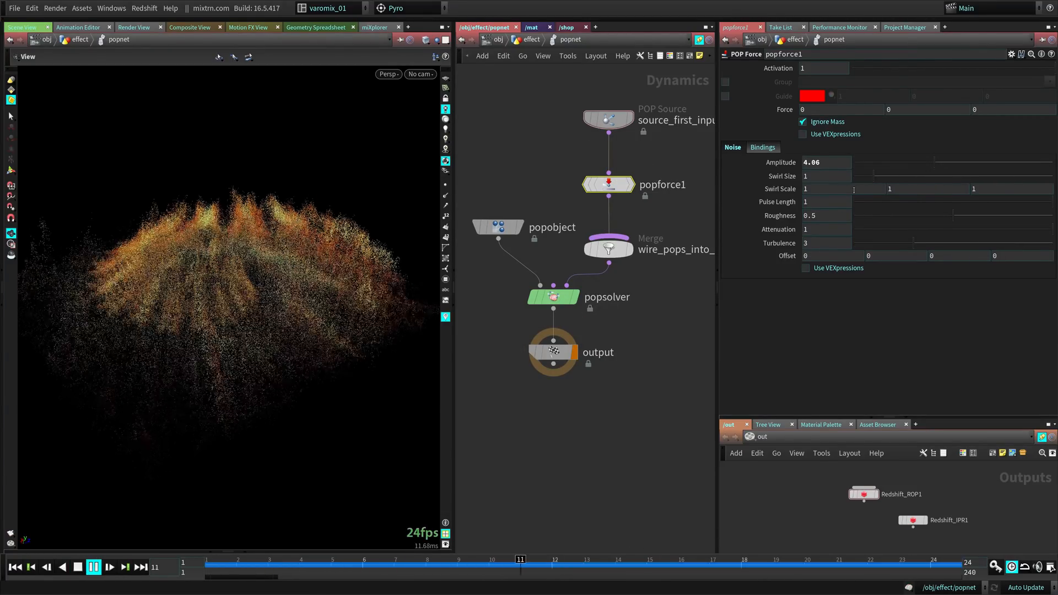